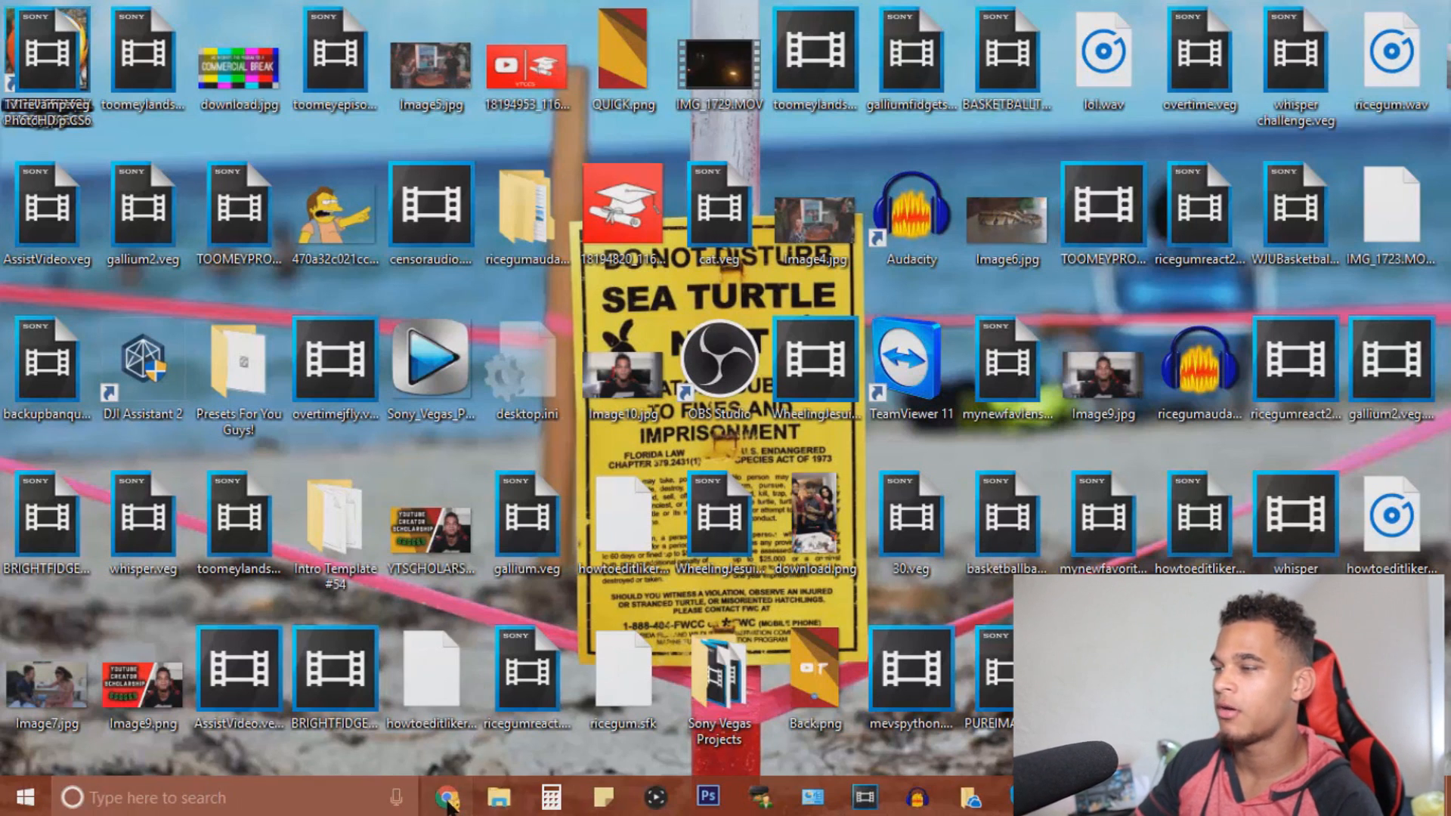
# Bring up the browser showing the FEARM4RC3L's LUT PACK Dropbox folder with its .cube files
pyautogui.click(448, 796)
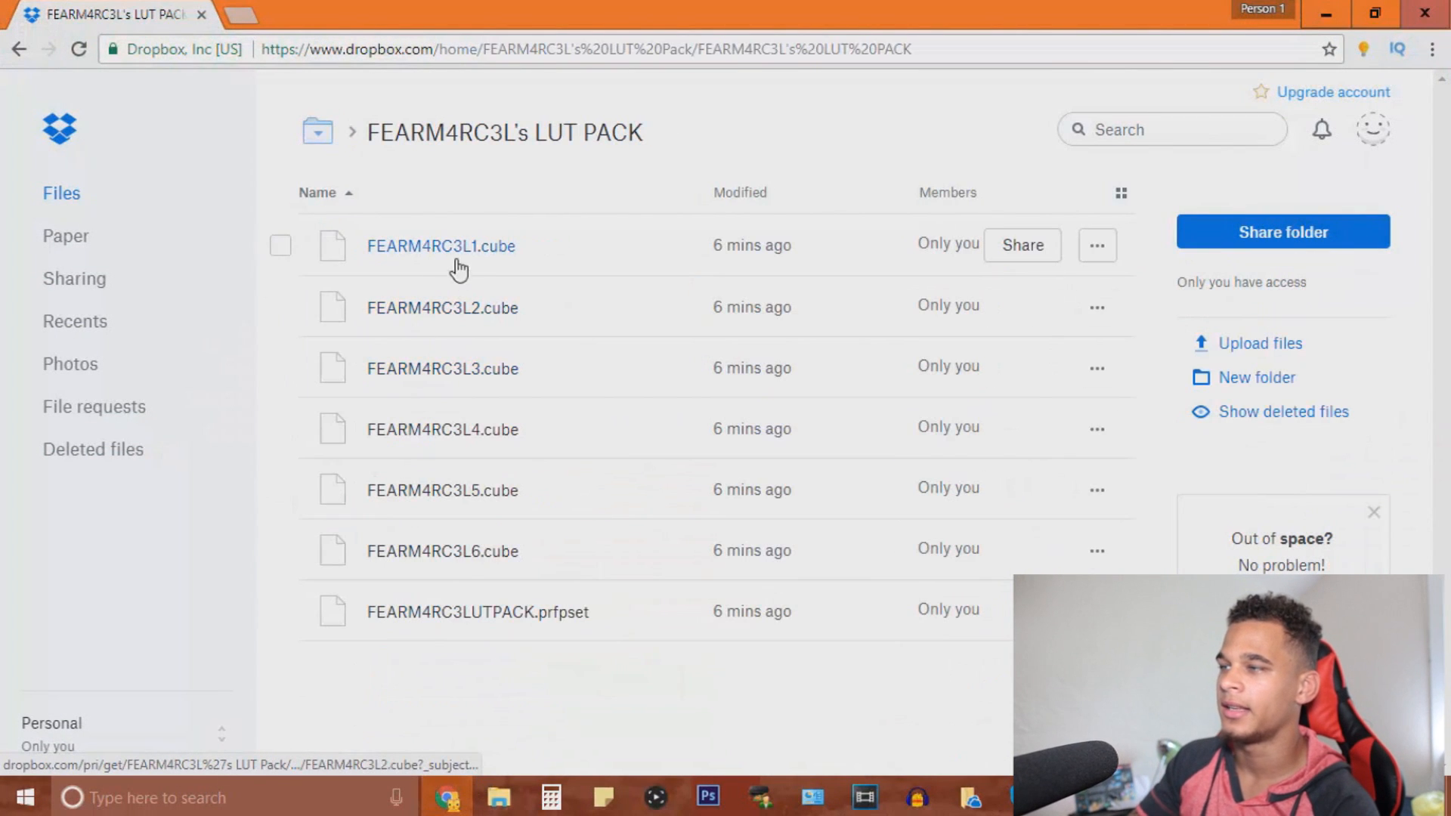
pyautogui.moveTo(464, 254)
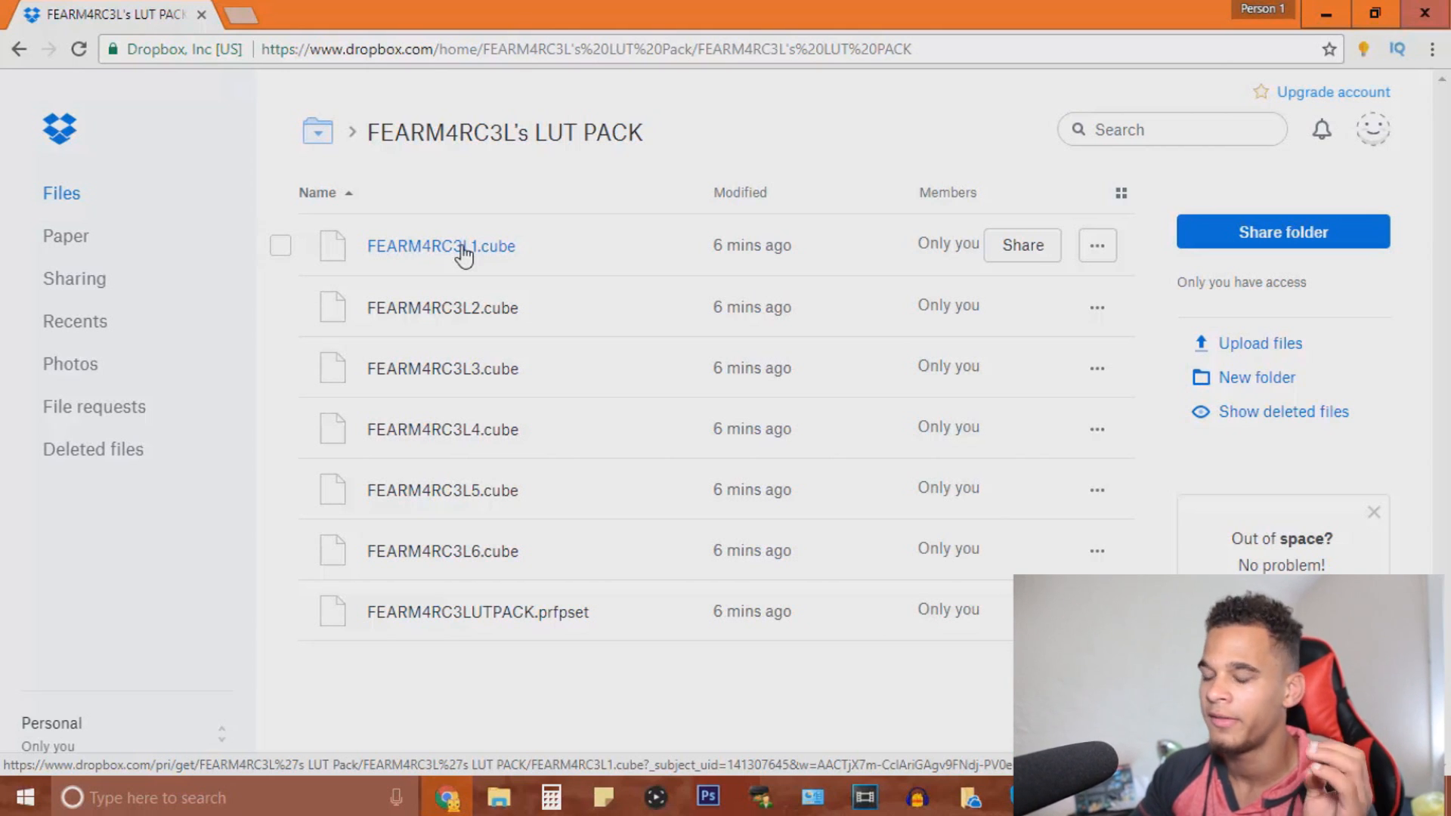
pyautogui.moveTo(446, 338)
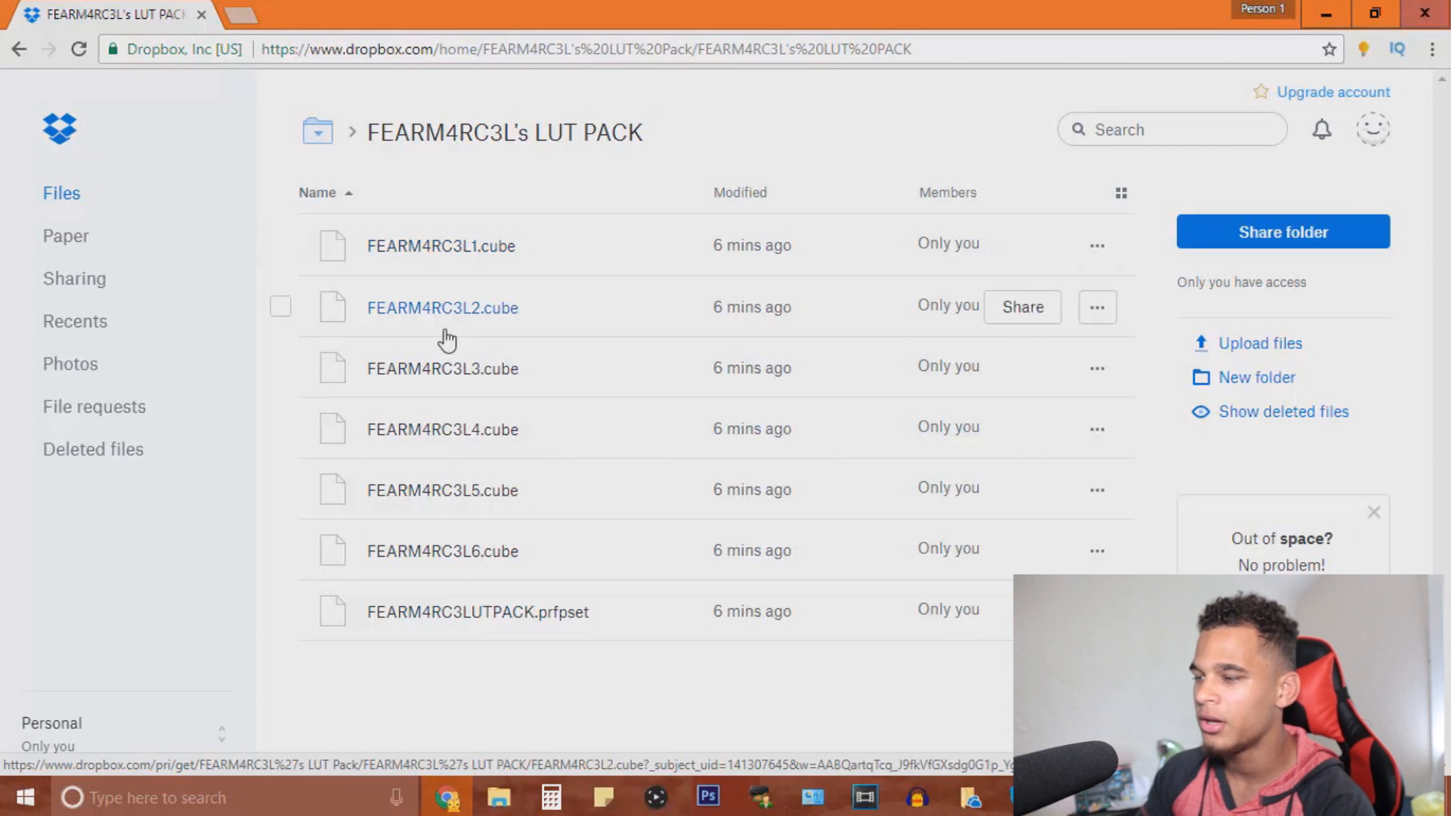
pyautogui.moveTo(628, 616)
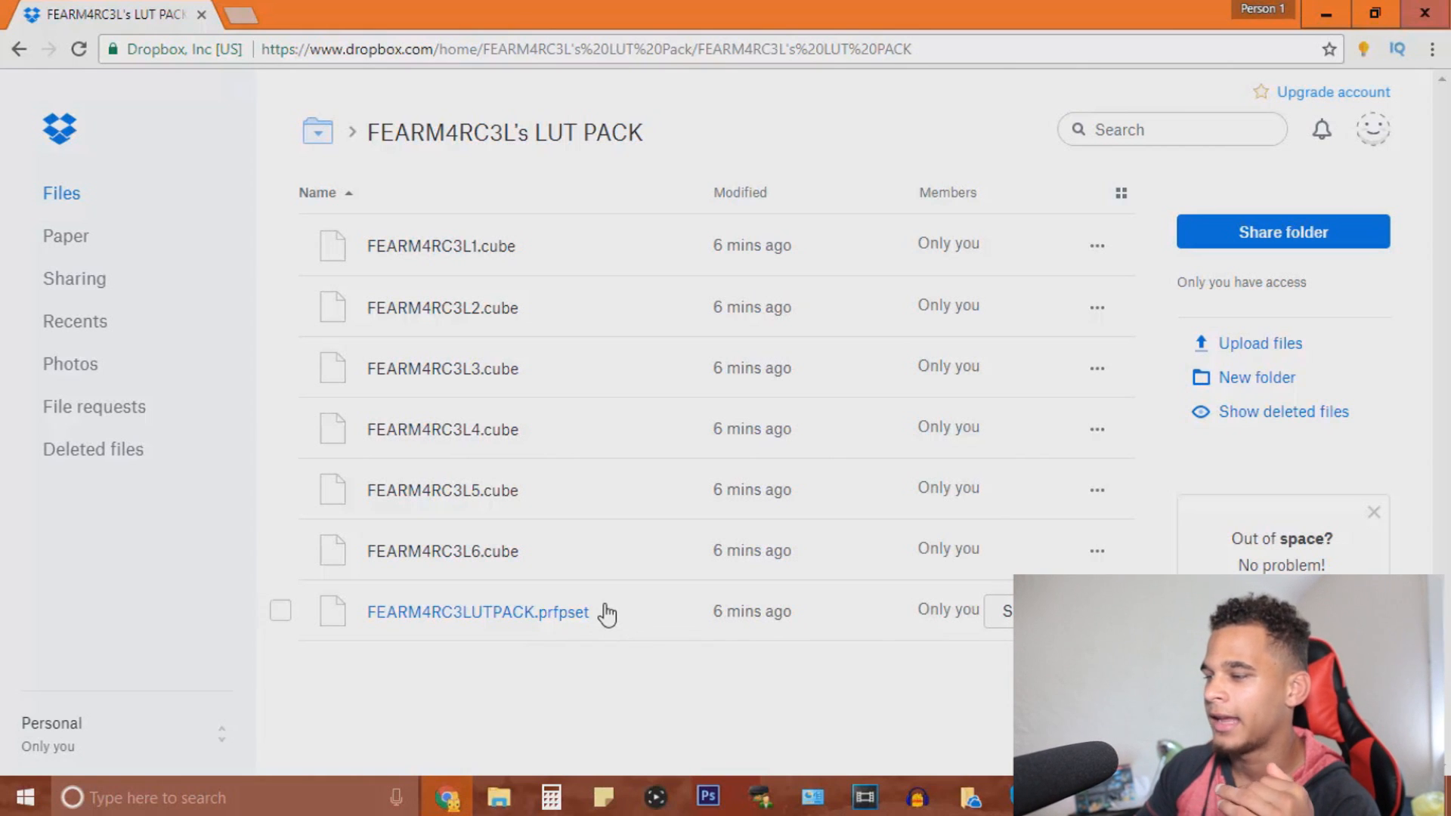
pyautogui.moveTo(582, 635)
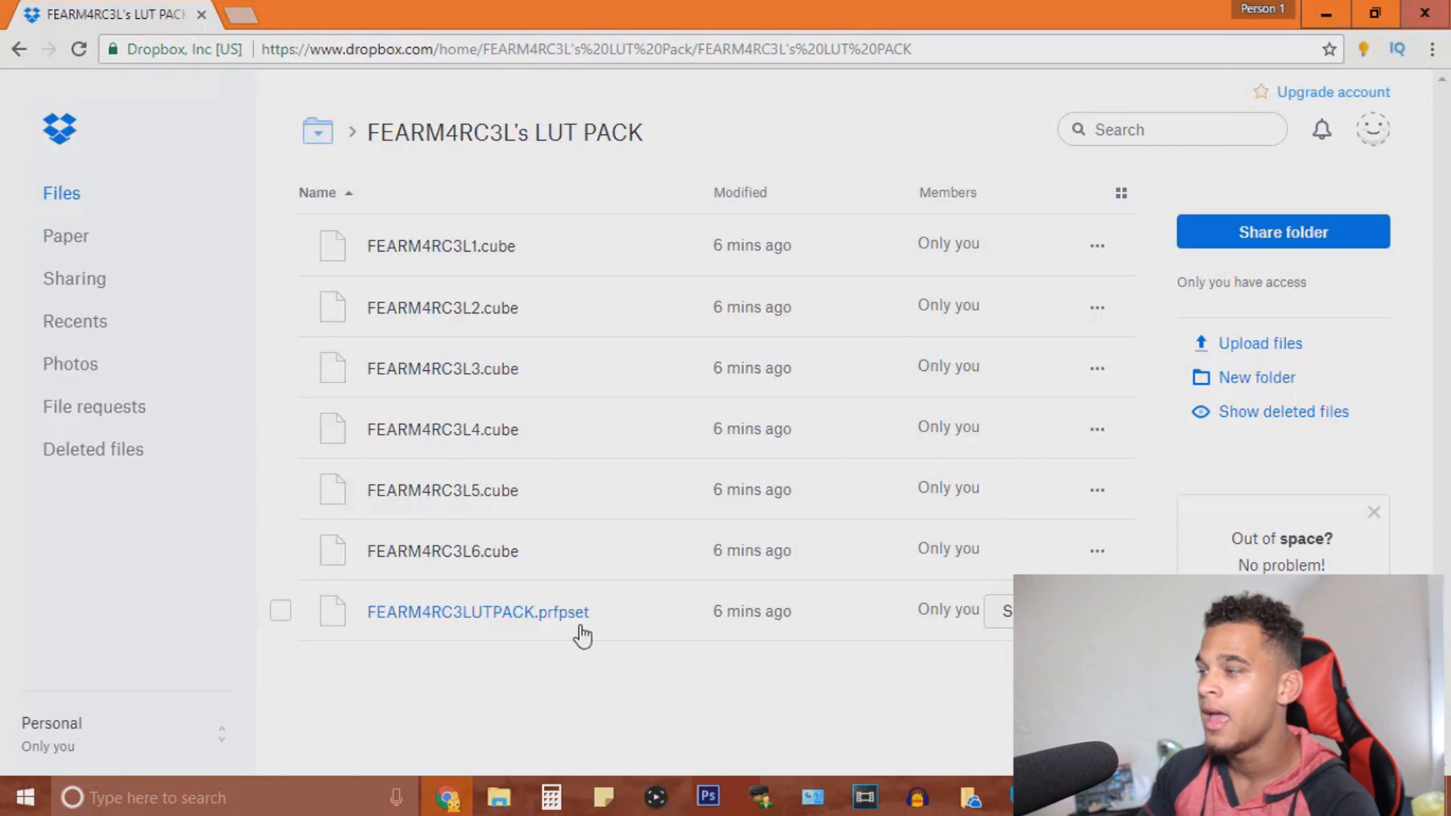
pyautogui.moveTo(517, 588)
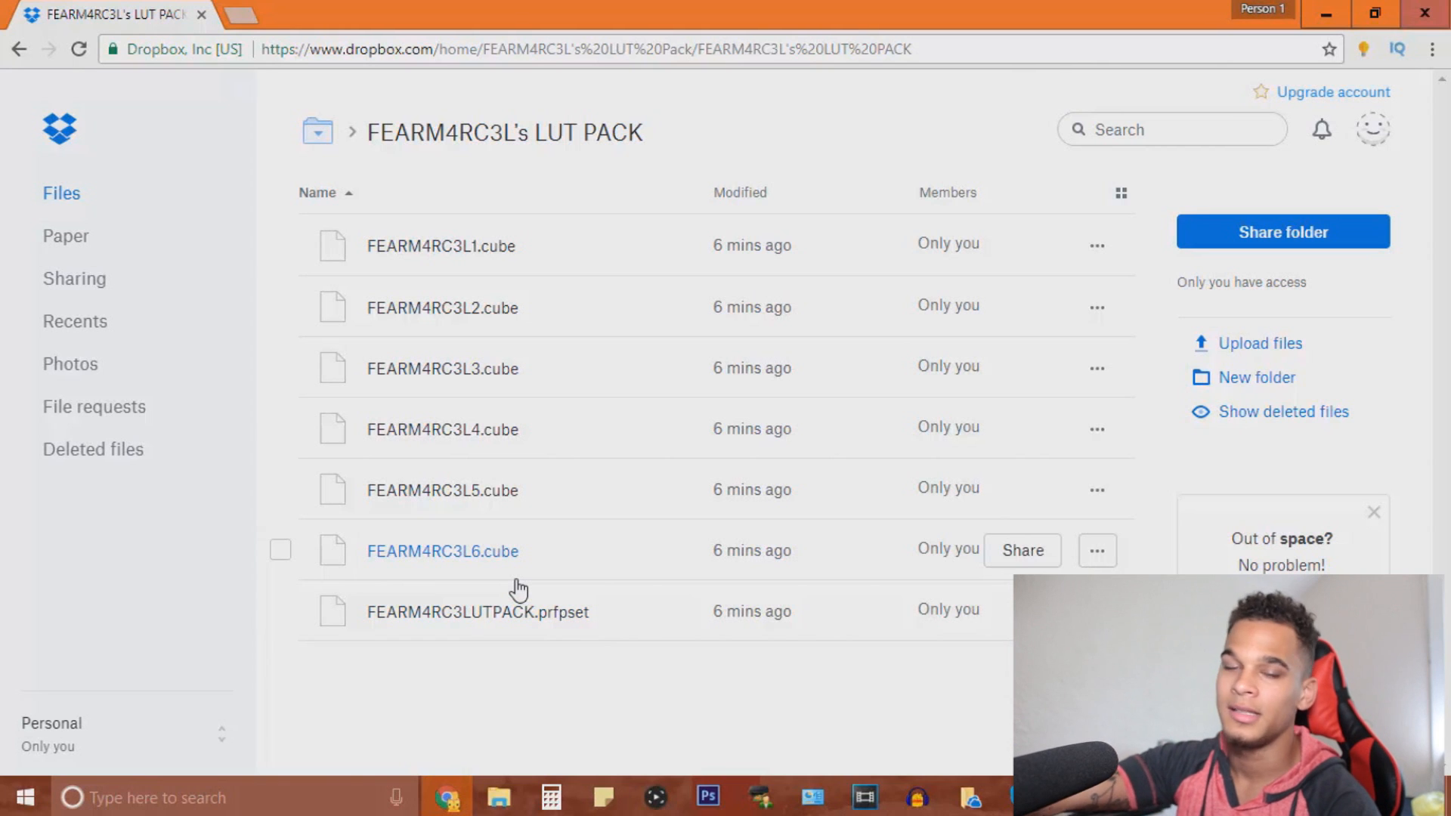
pyautogui.moveTo(1185, 9)
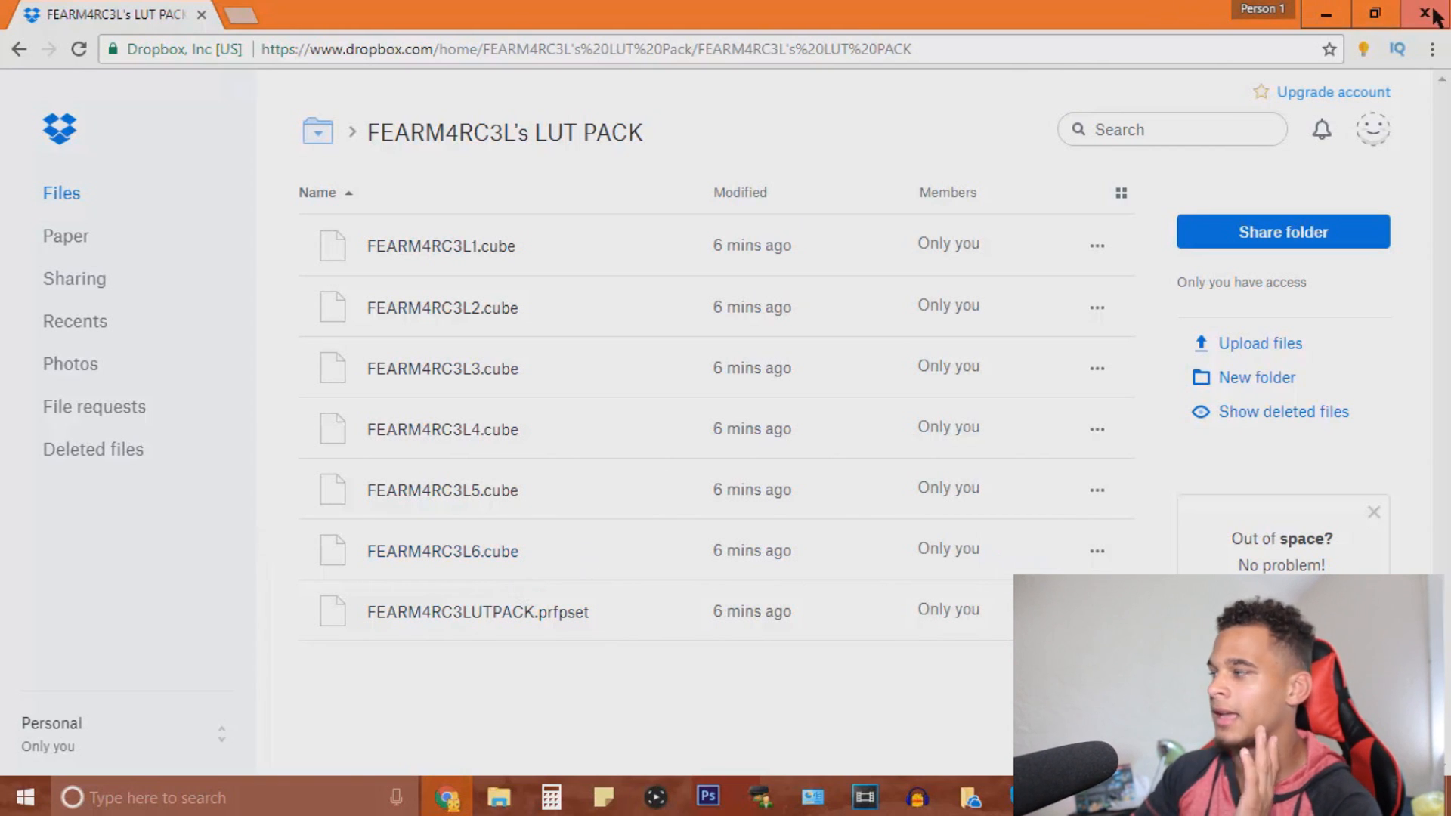
# Close Chrome, return to Vegas Pro and preview the waterfall and beach clips on the timeline
pyautogui.click(1429, 13)
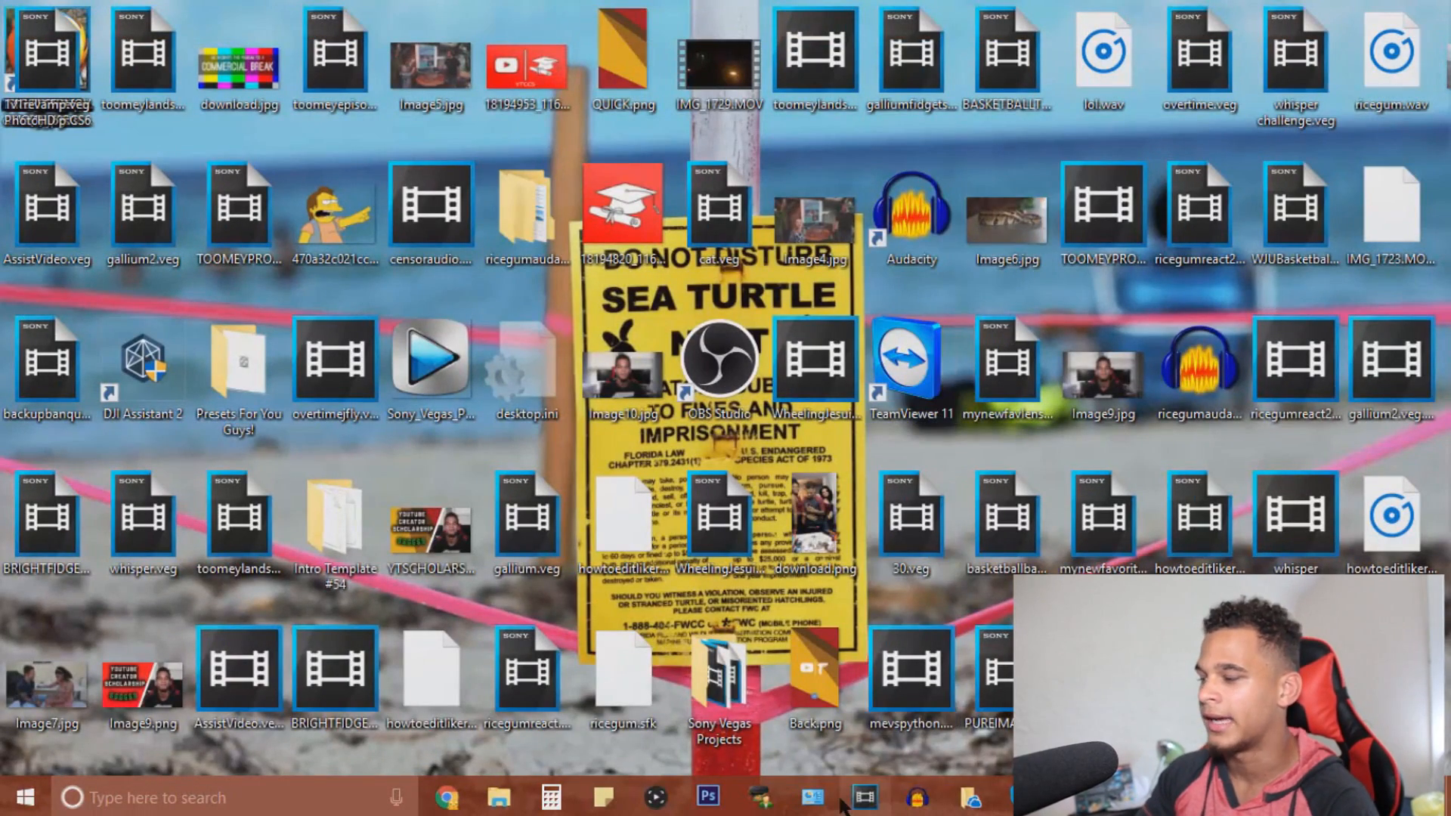
pyautogui.click(863, 796)
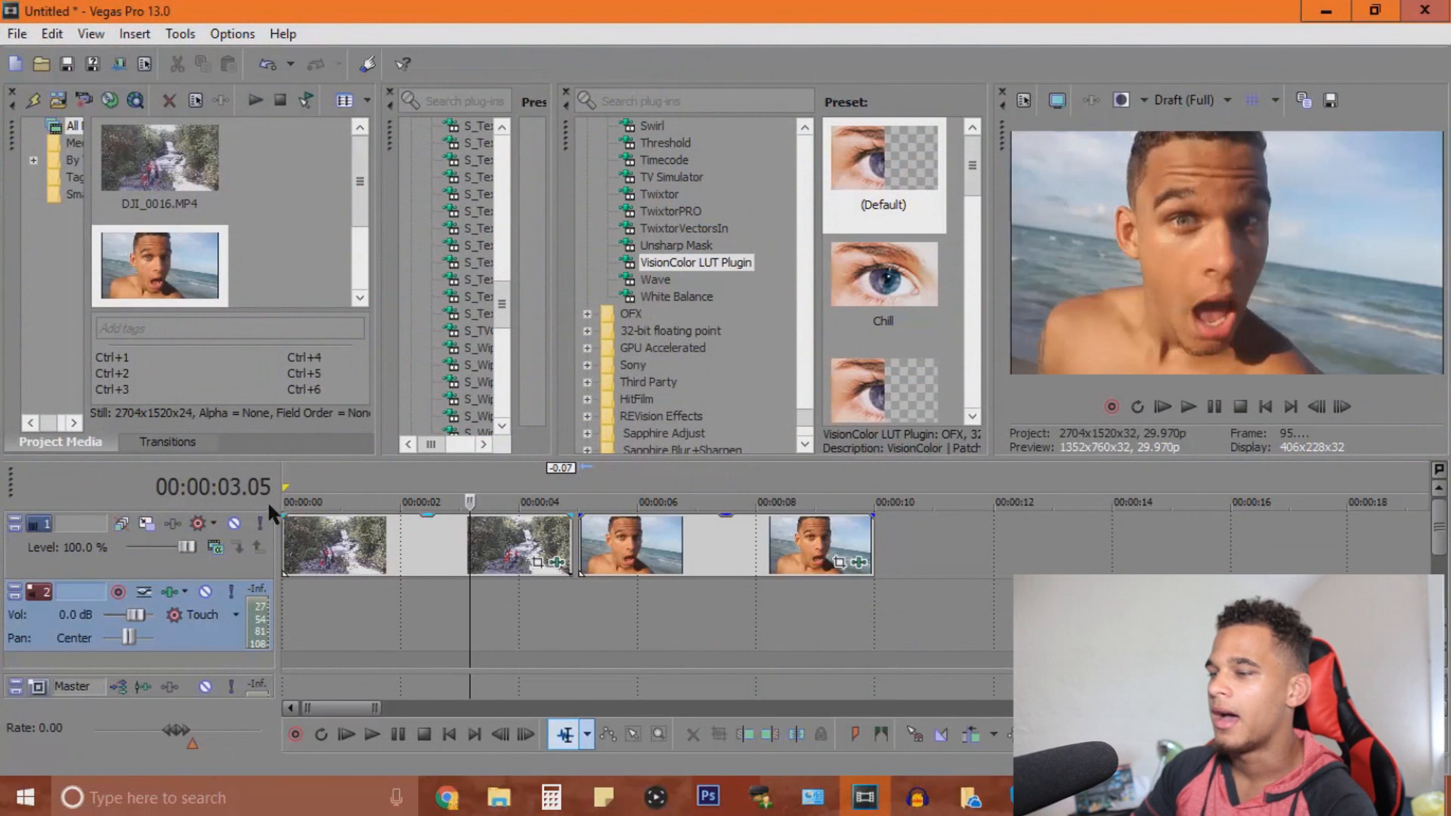
pyautogui.click(337, 501)
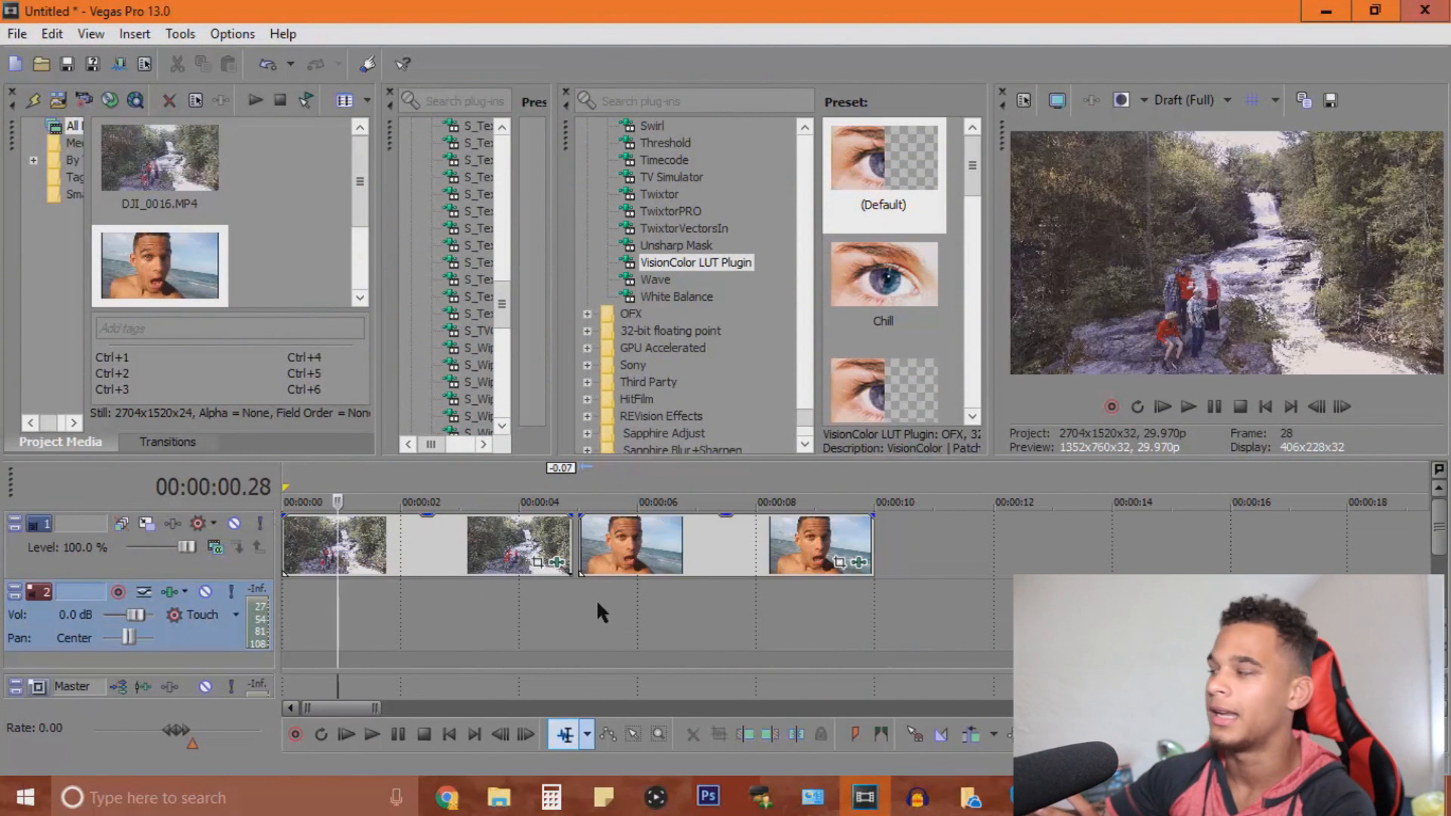
pyautogui.click(692, 502)
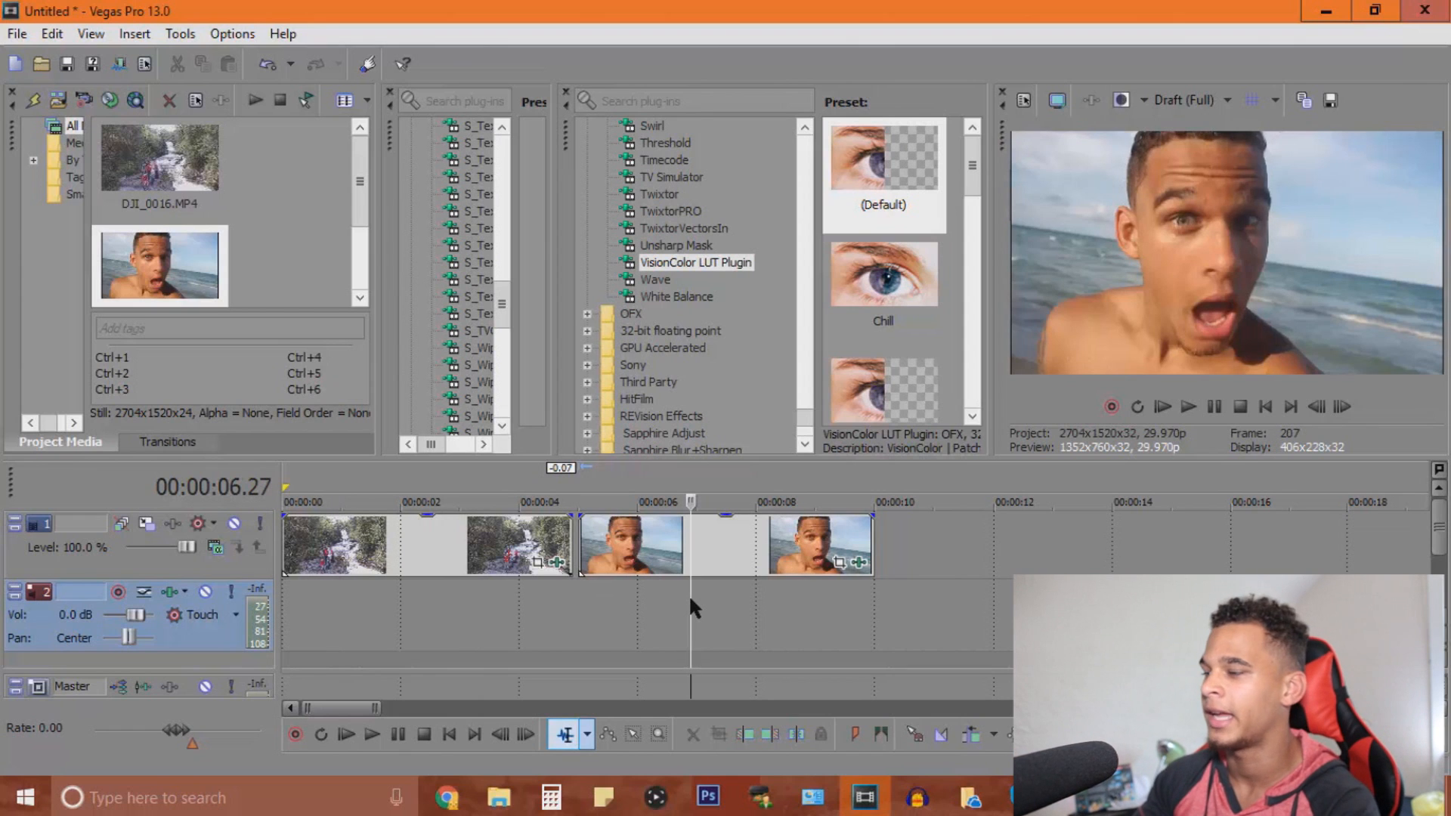
pyautogui.moveTo(174, 579)
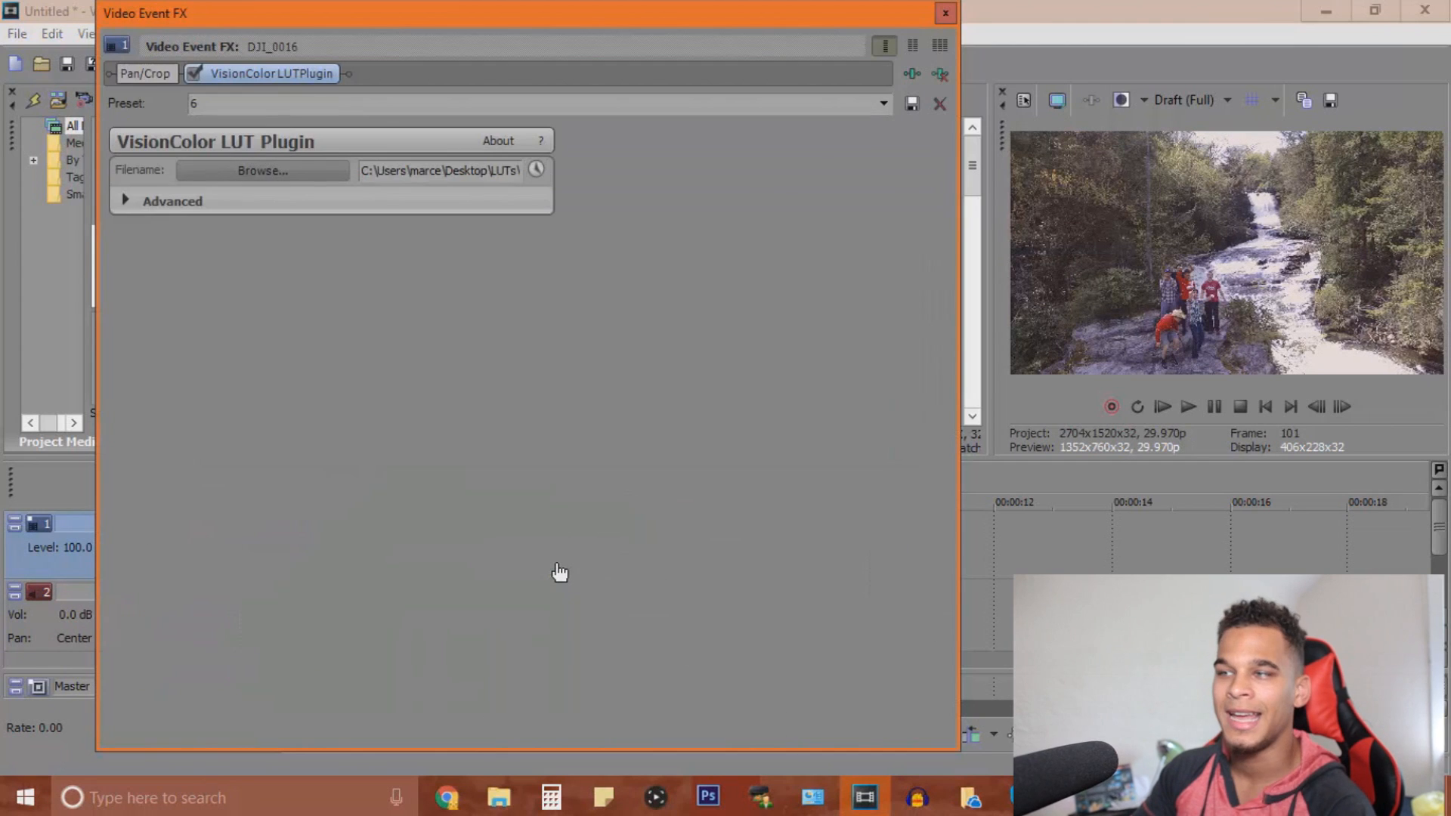
pyautogui.moveTo(490, 258)
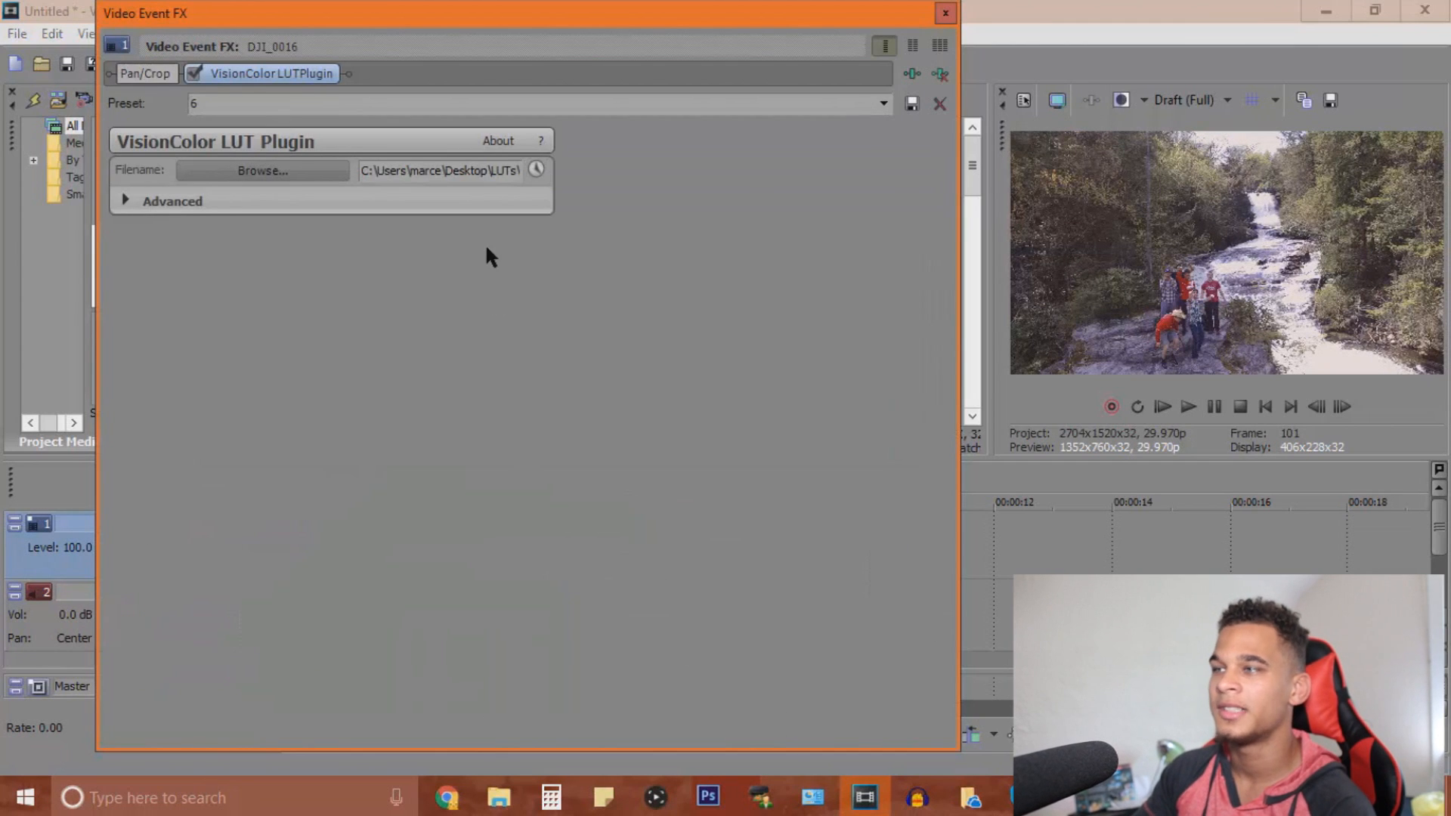
pyautogui.moveTo(882, 118)
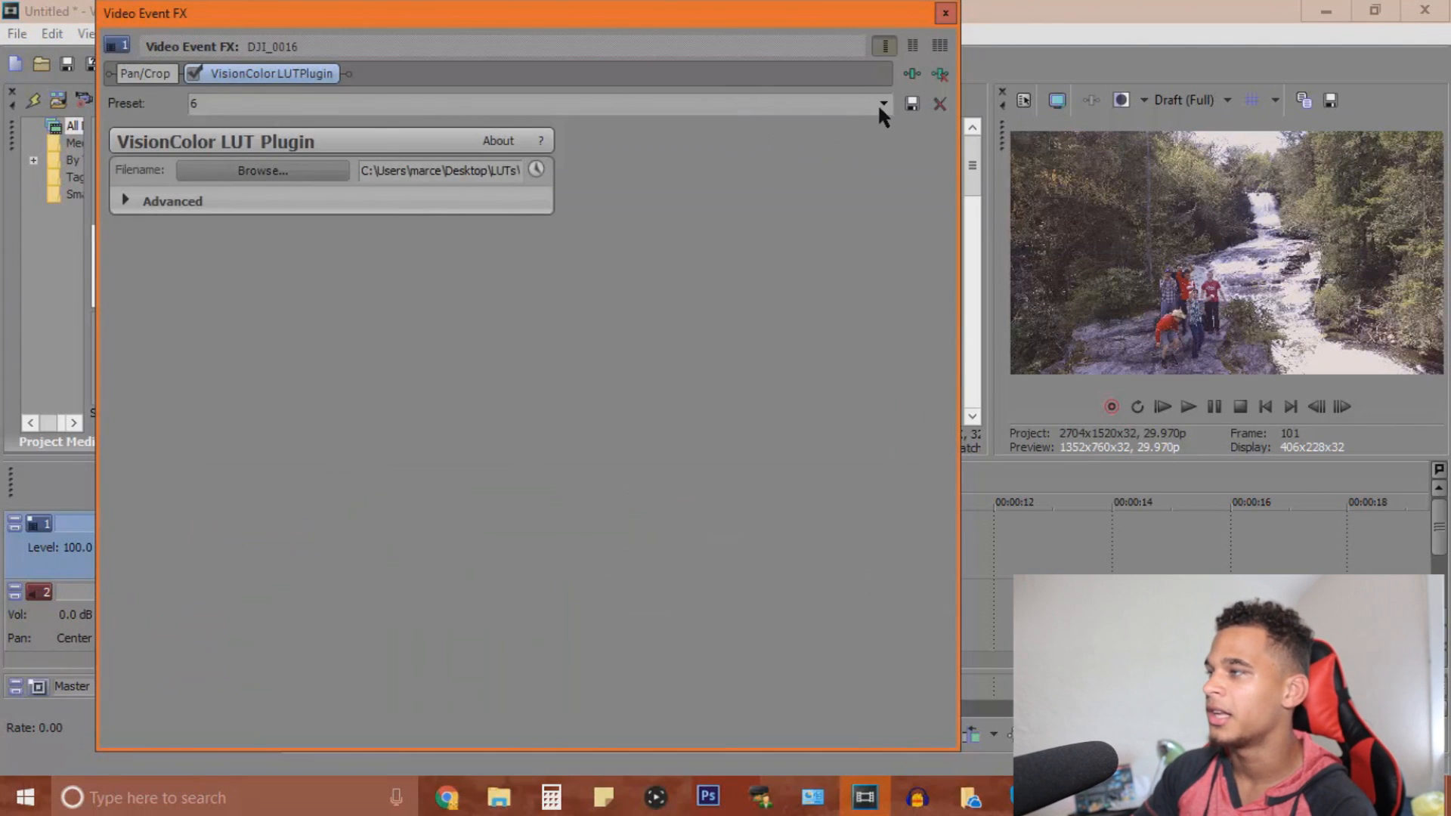
# Raise preview quality to Best (Full) and step the waterfall clip's VisionColor LUT through presets including 4
pyautogui.click(881, 103)
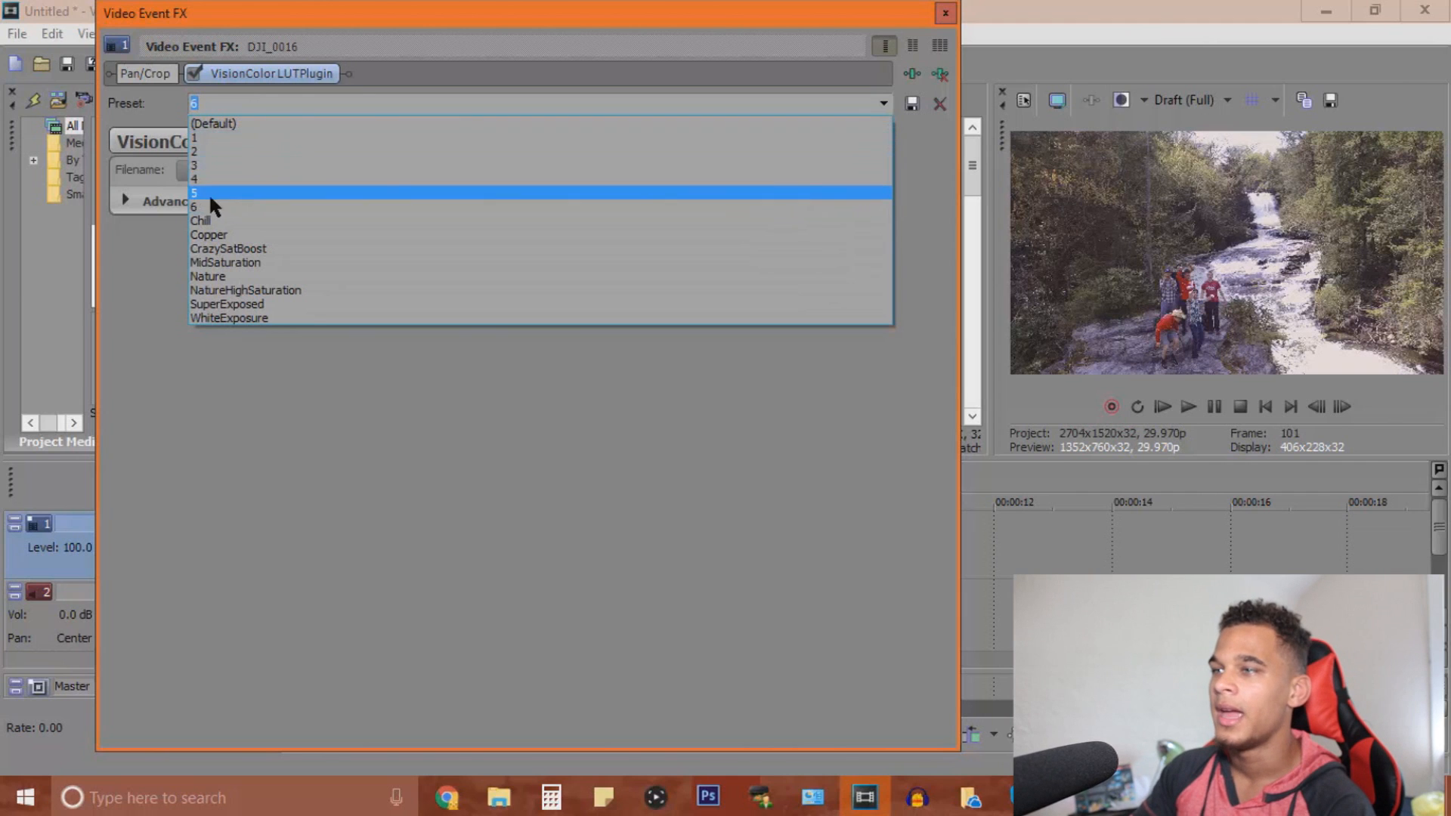
pyautogui.moveTo(201, 207)
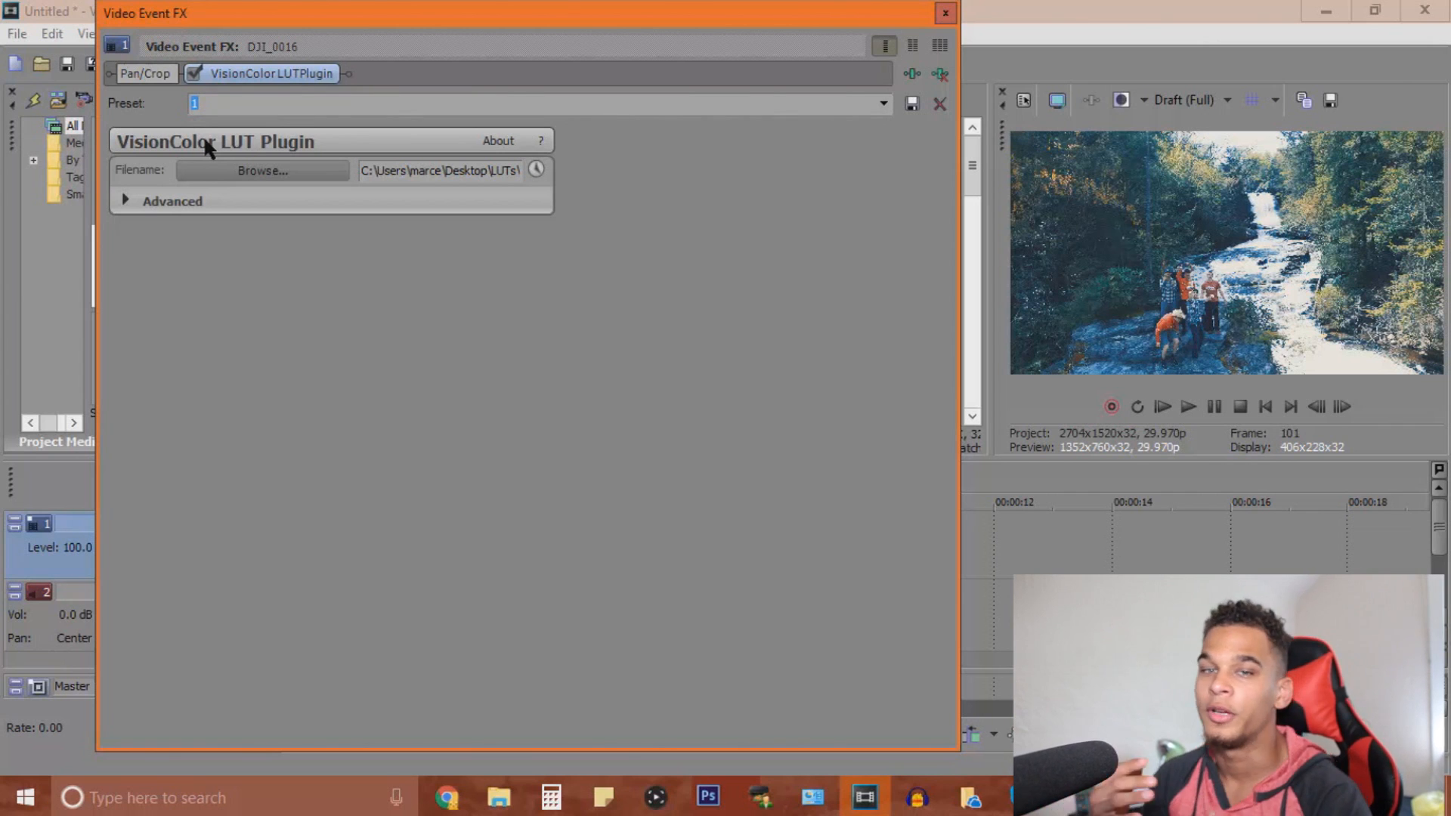
pyautogui.moveTo(984, 9)
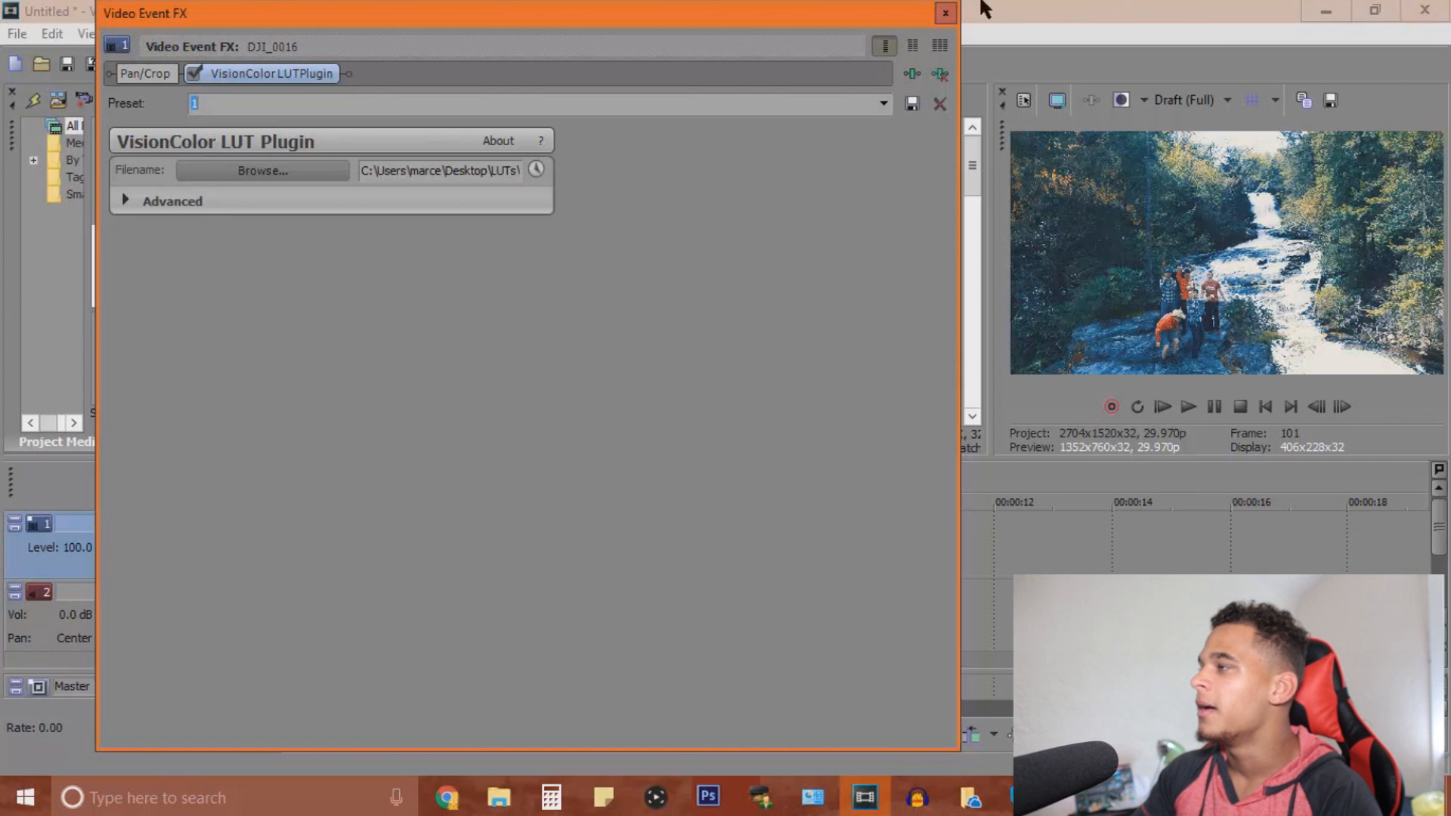
pyautogui.click(1190, 99)
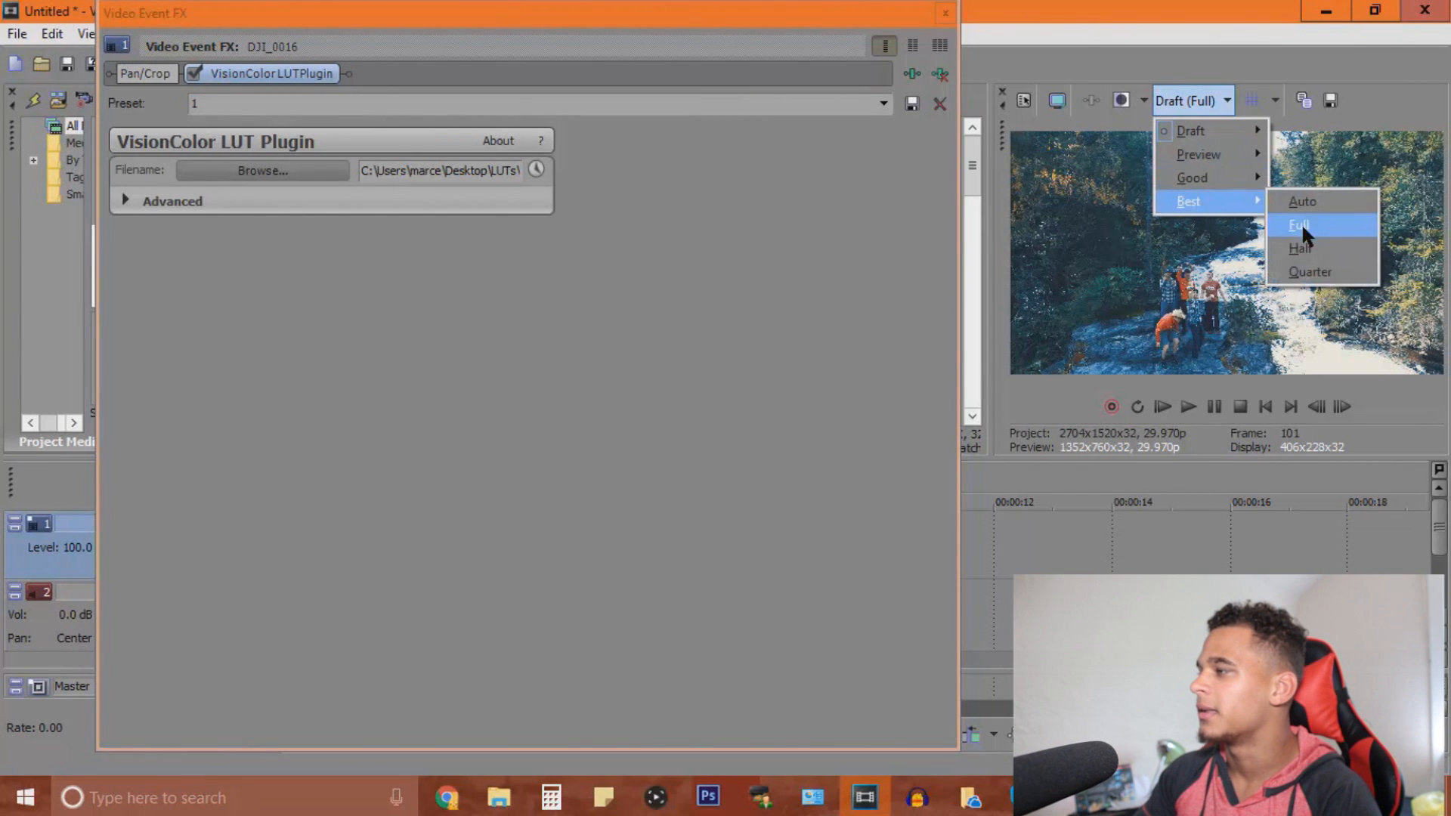
pyautogui.click(1300, 225)
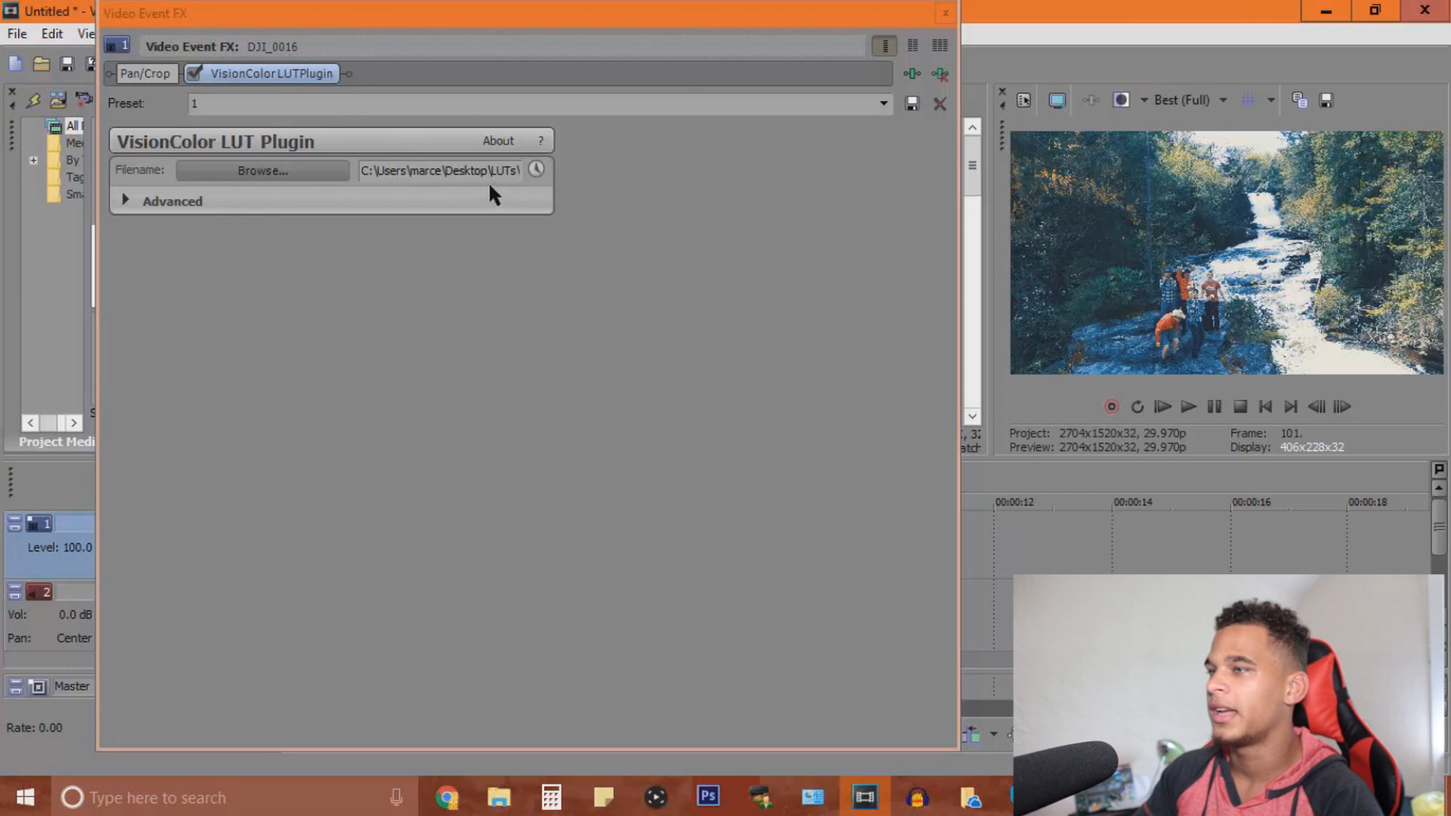
pyautogui.moveTo(662, 232)
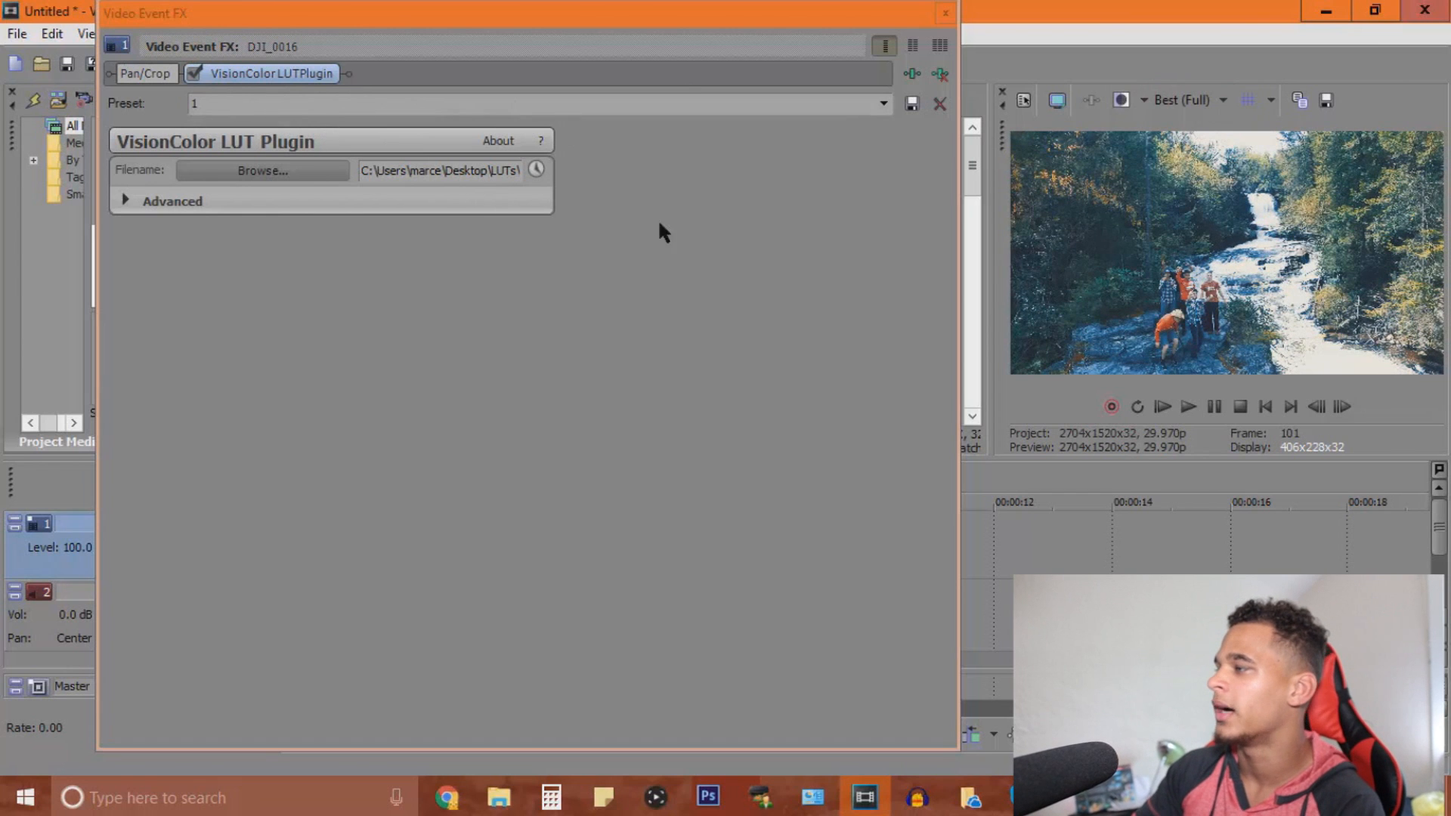
pyautogui.moveTo(728, 244)
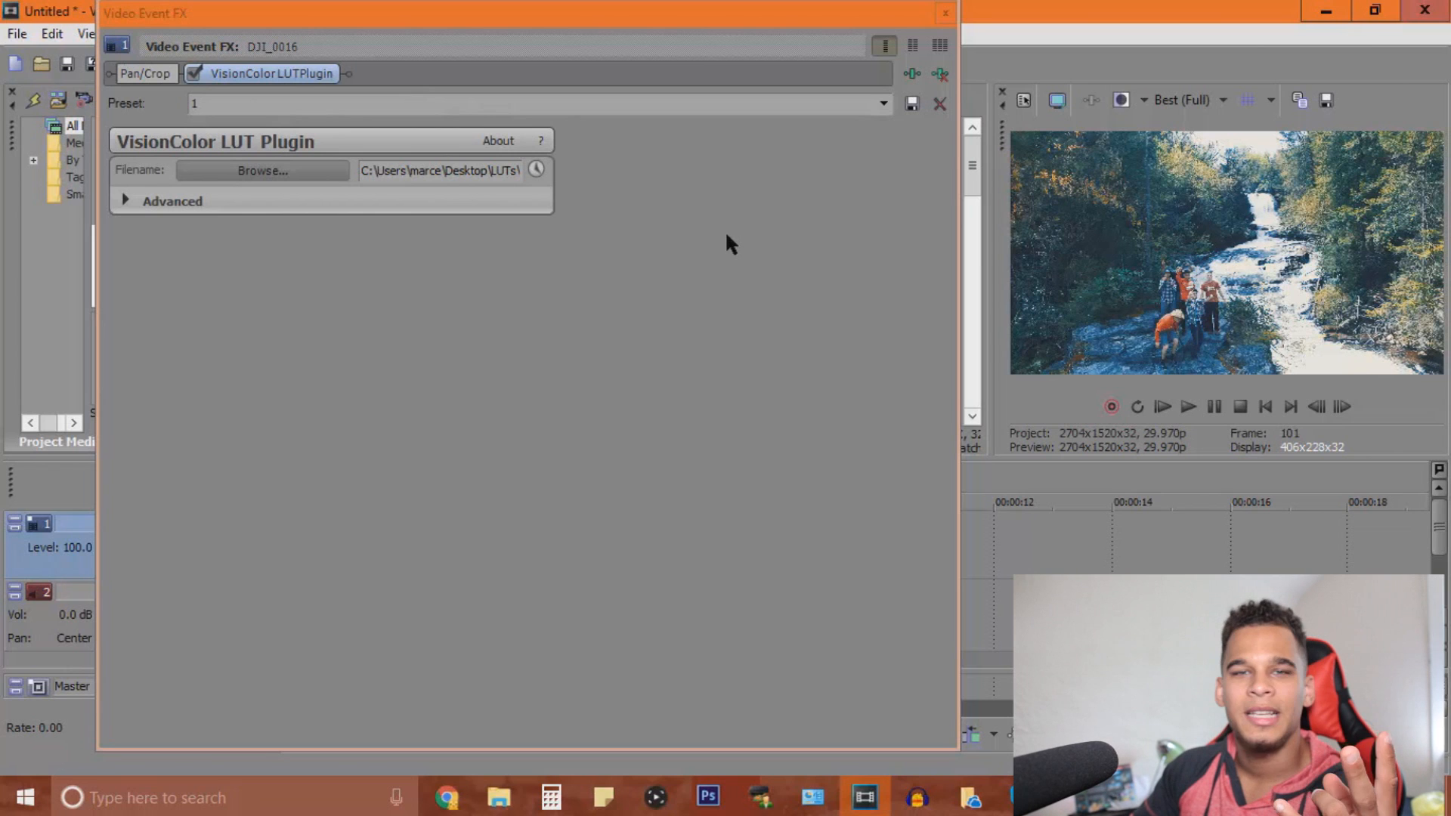
pyautogui.moveTo(572, 232)
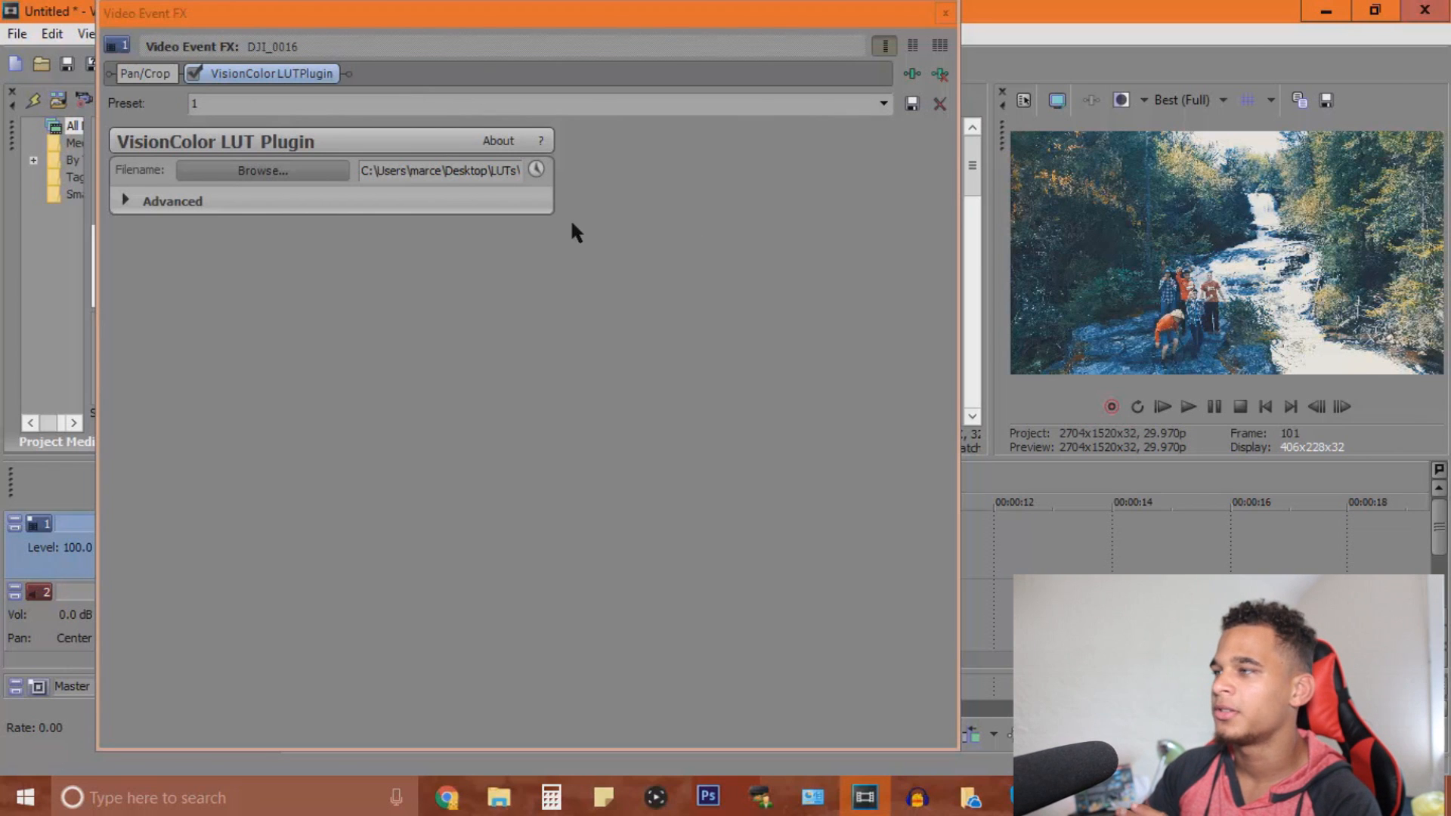
pyautogui.click(880, 103)
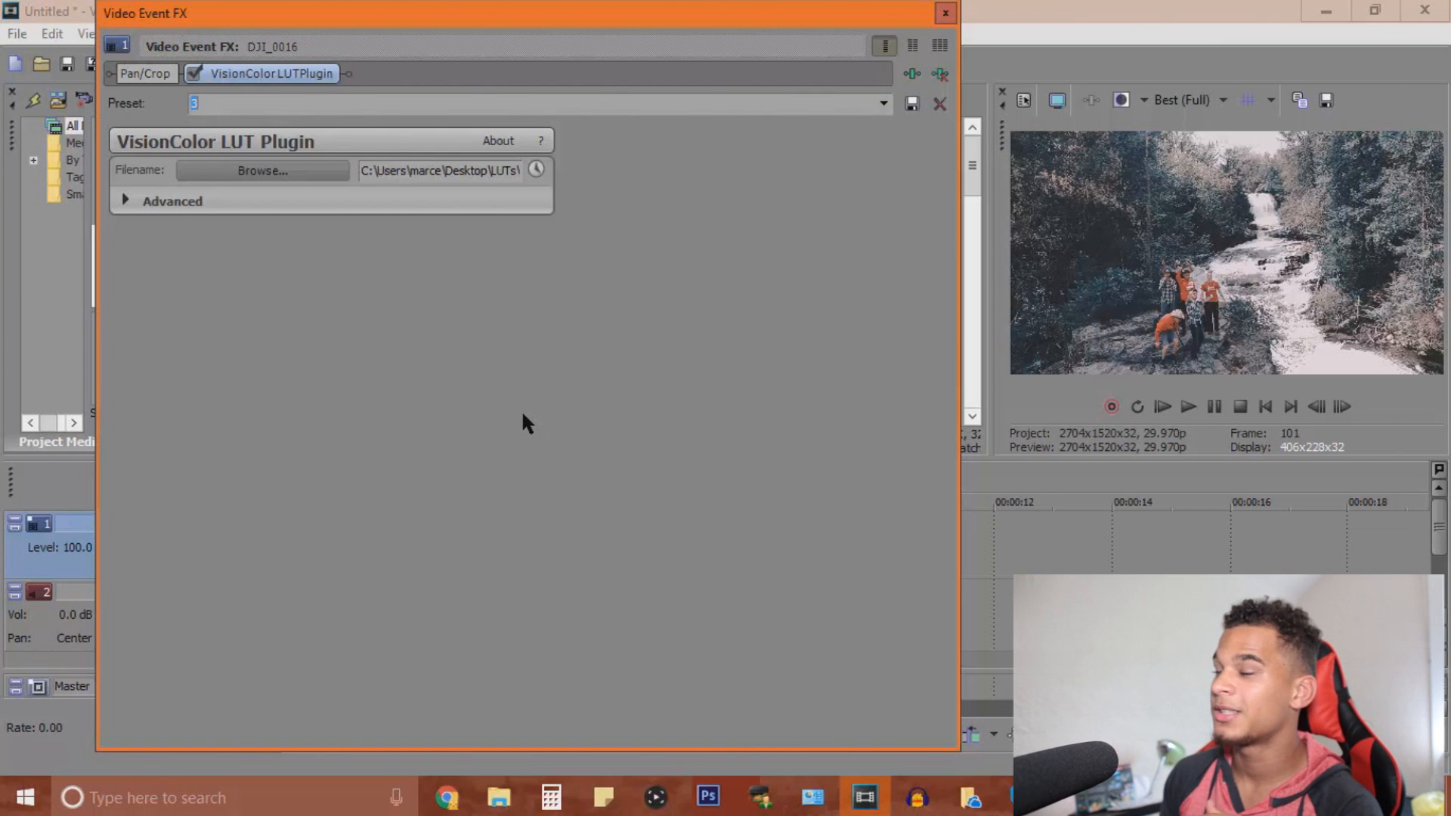
pyautogui.write('4')
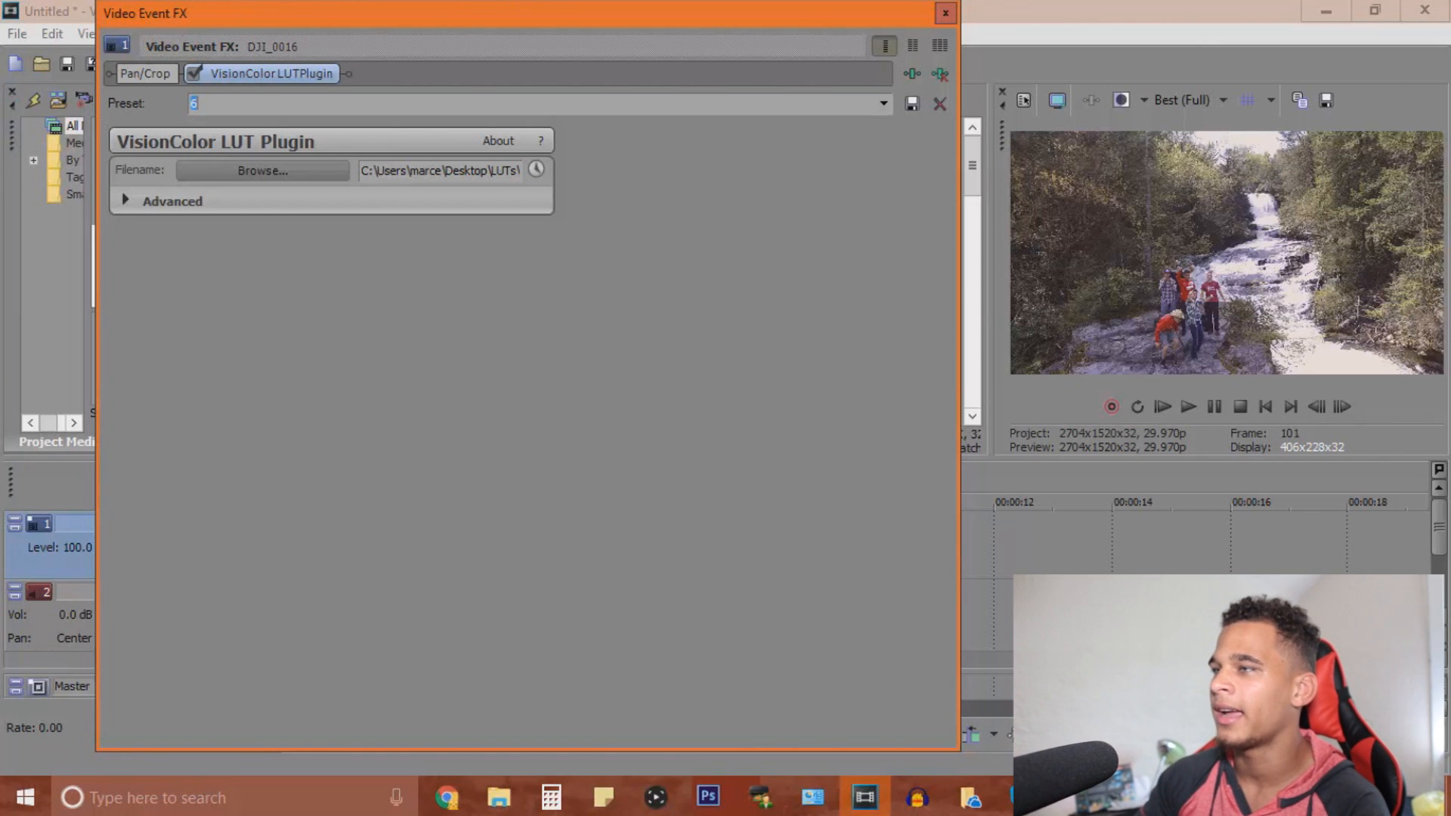
# Apply the VisionColor LUT Plugin to the beach clip and step its preset up to 5
pyautogui.click(944, 14)
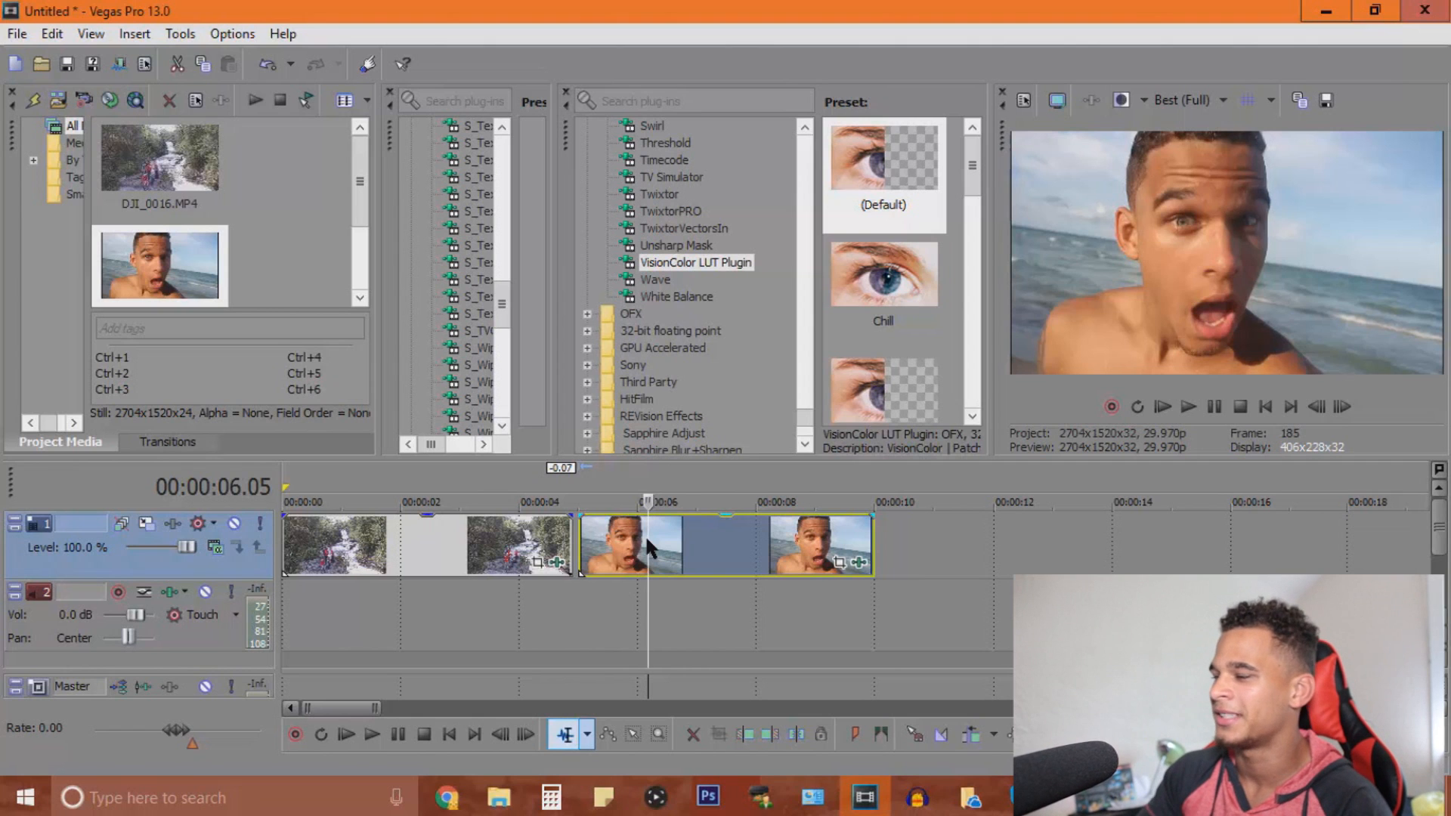
pyautogui.moveTo(875, 571)
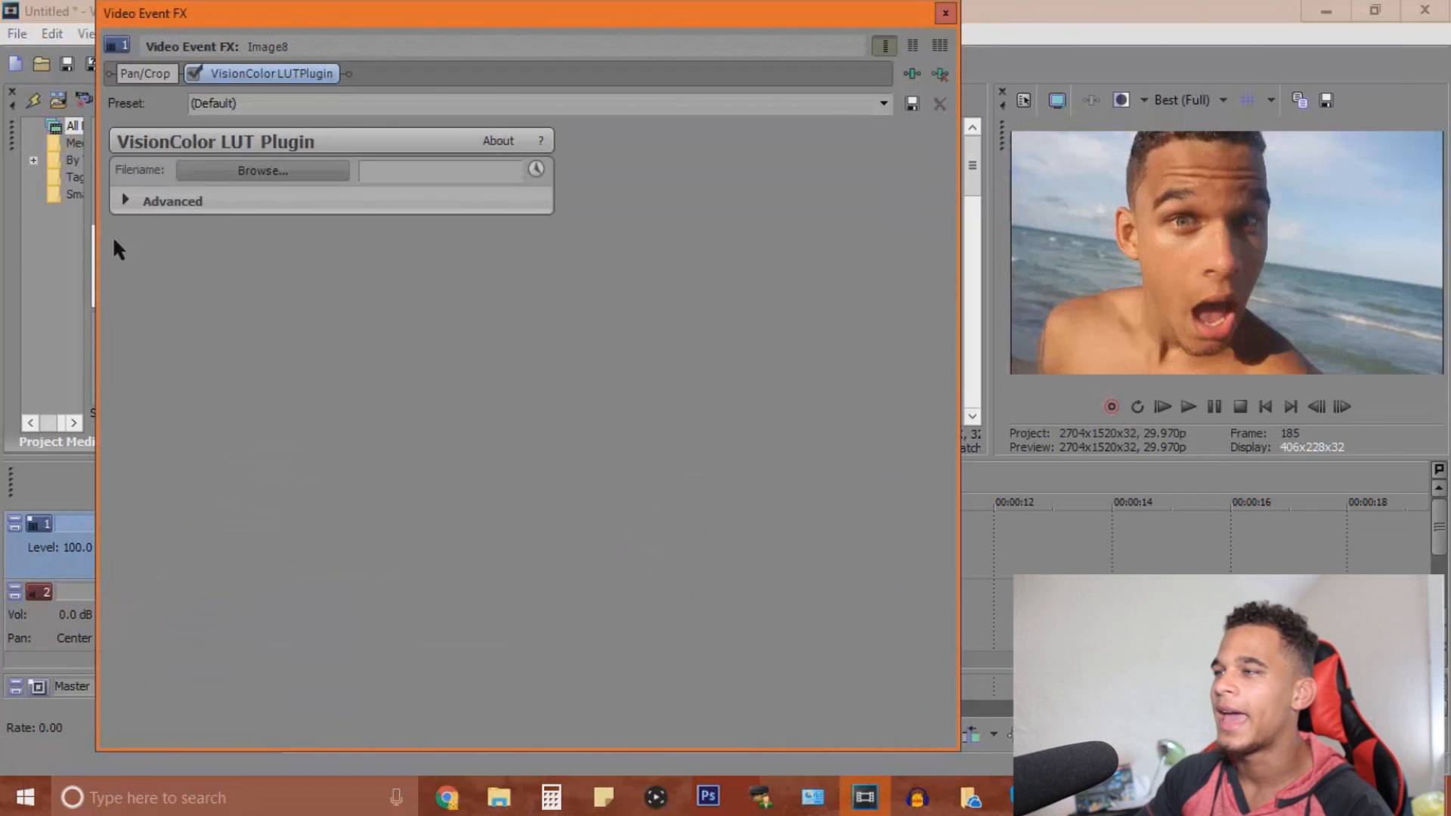
pyautogui.moveTo(422, 126)
pyautogui.write('1')
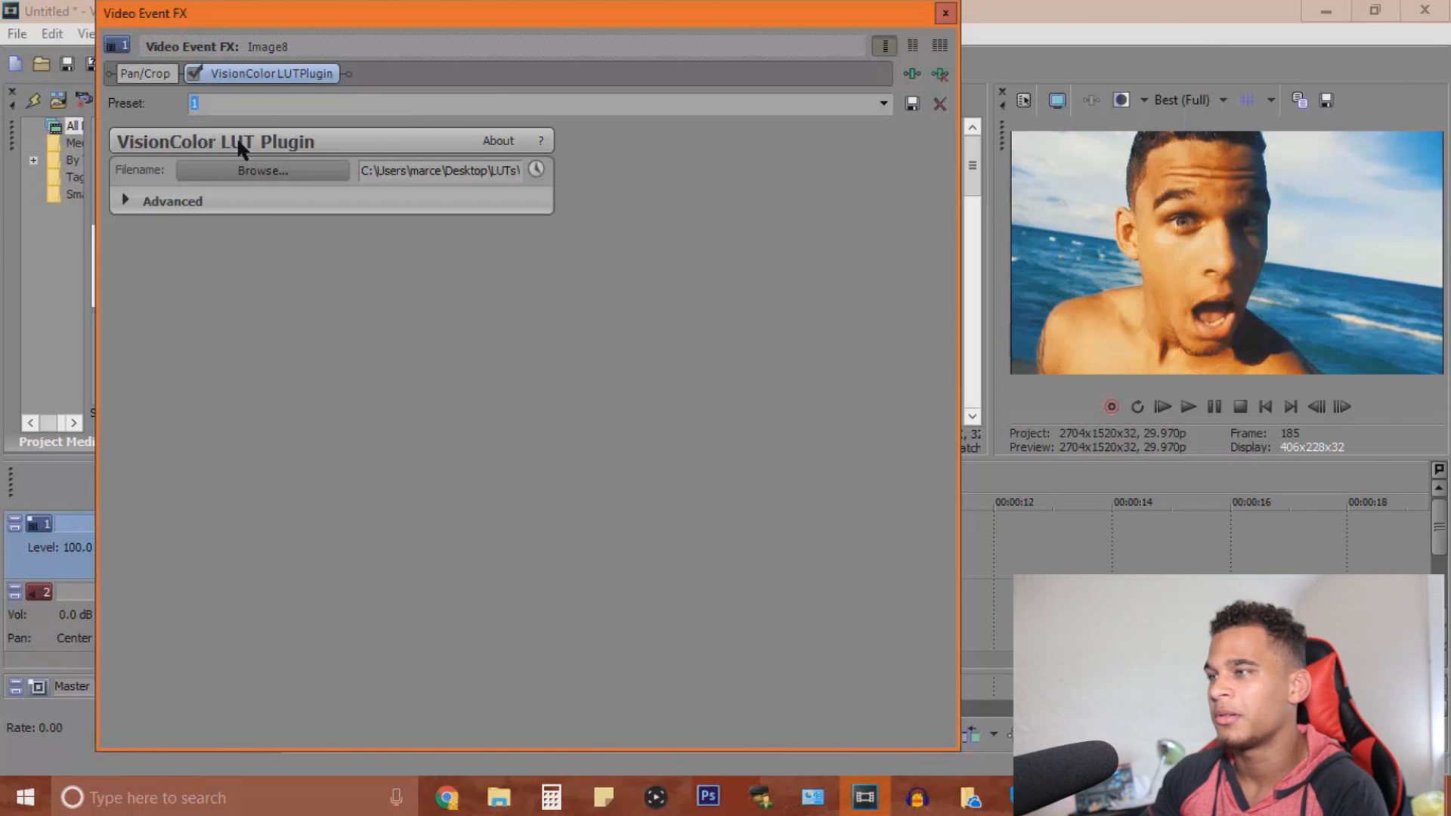
pyautogui.moveTo(754, 61)
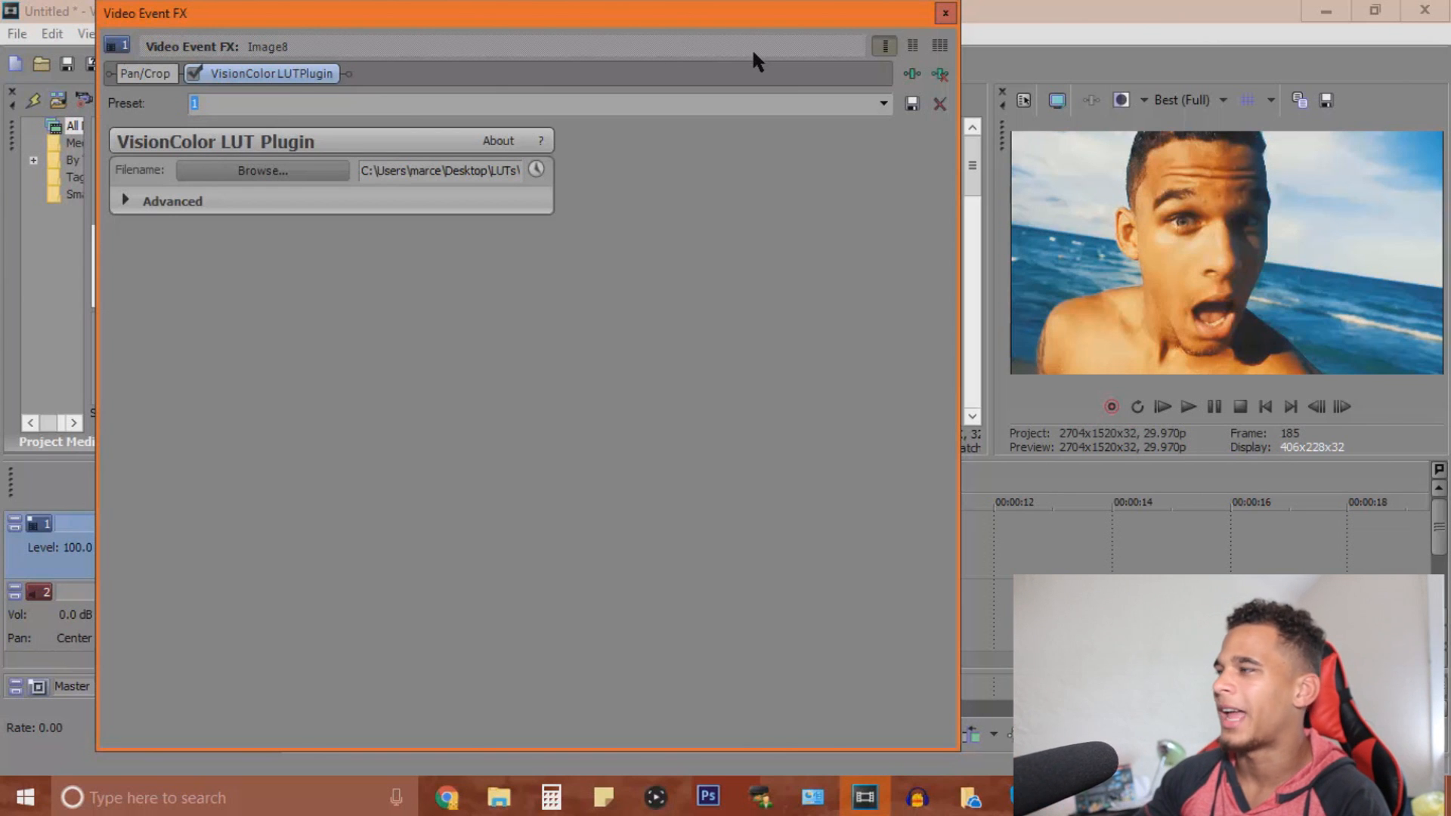
pyautogui.moveTo(772, 109)
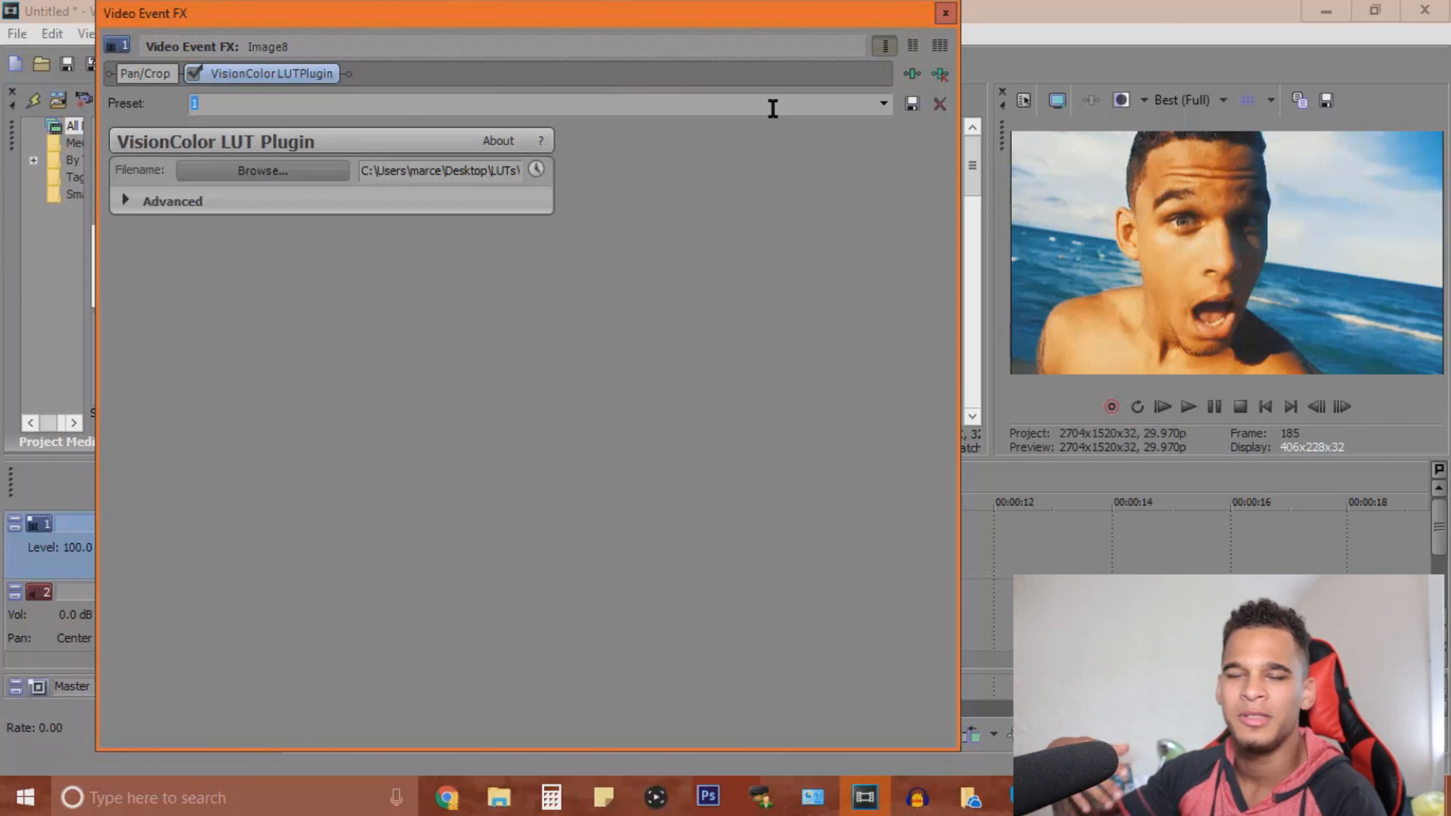
pyautogui.moveTo(892, 126)
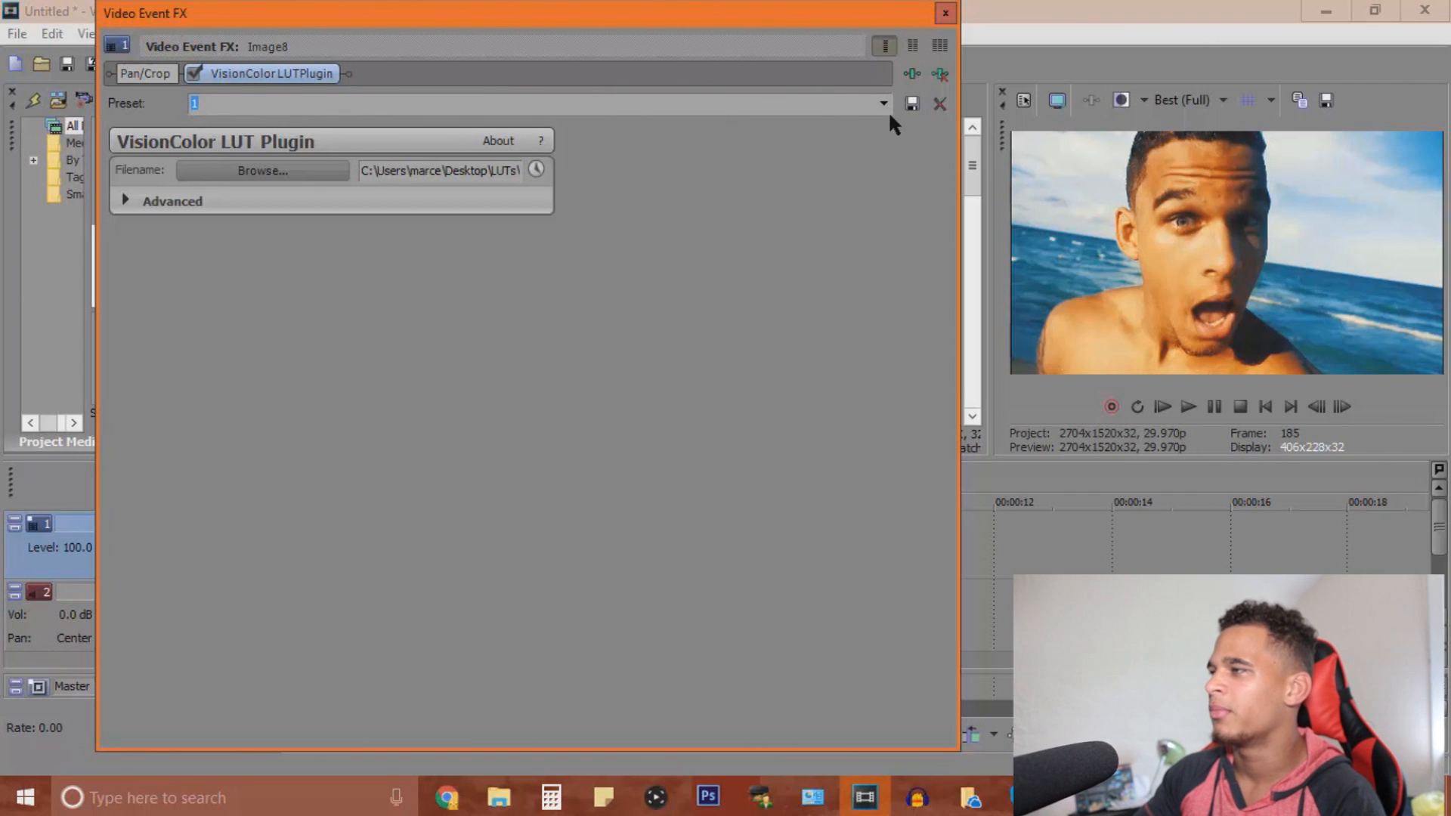
pyautogui.click(880, 103)
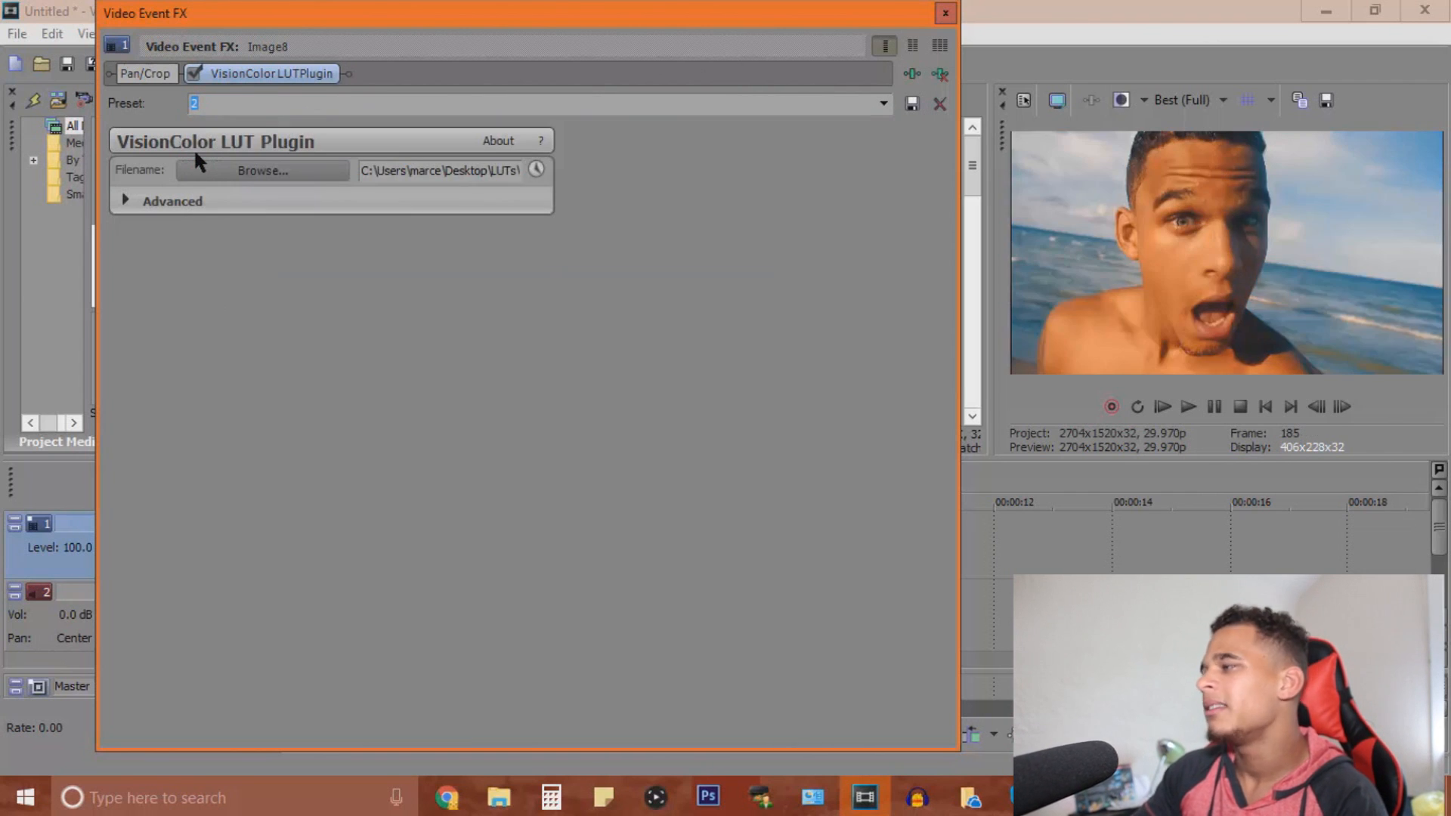
pyautogui.moveTo(190, 162)
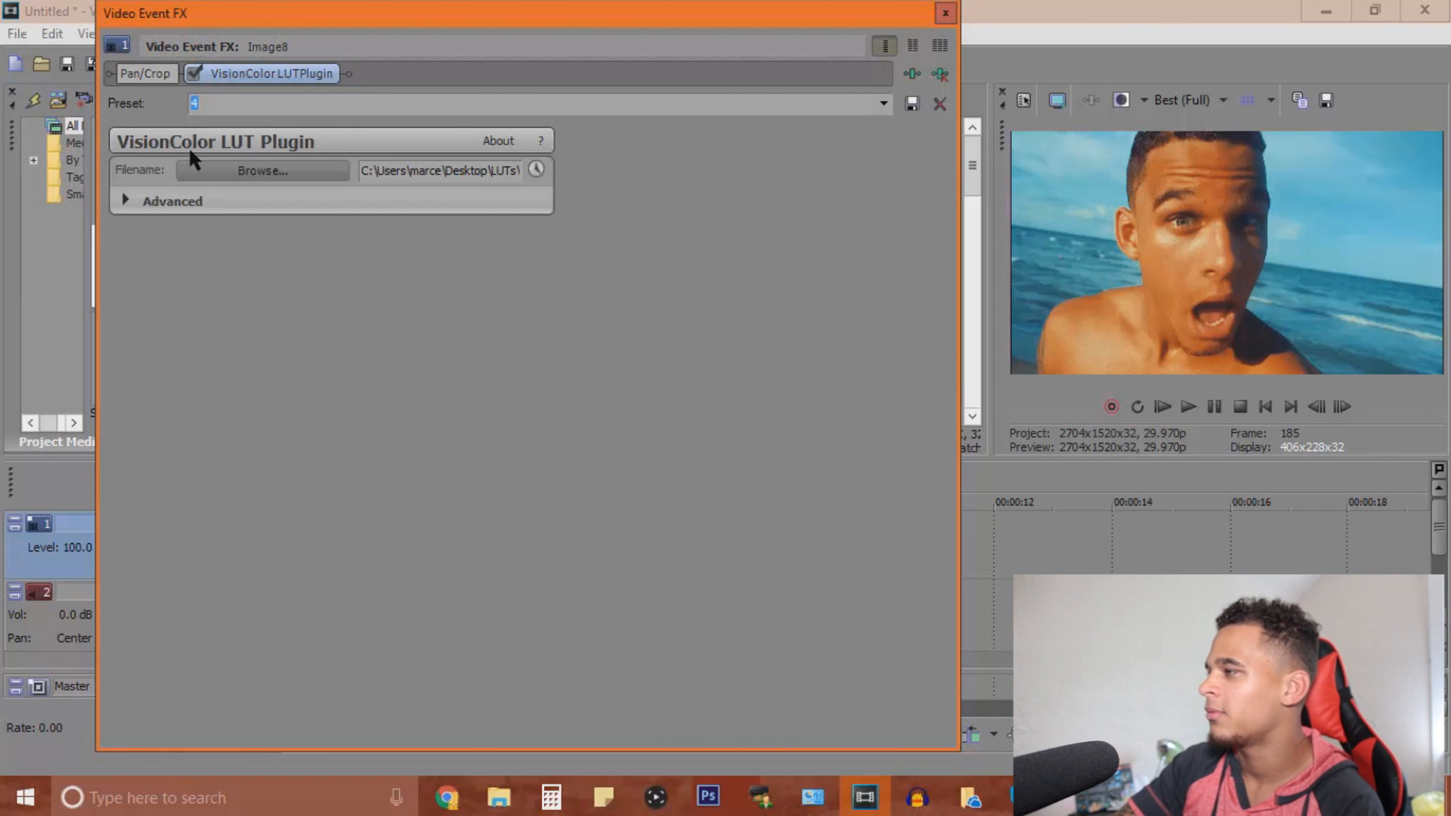
pyautogui.write('5')
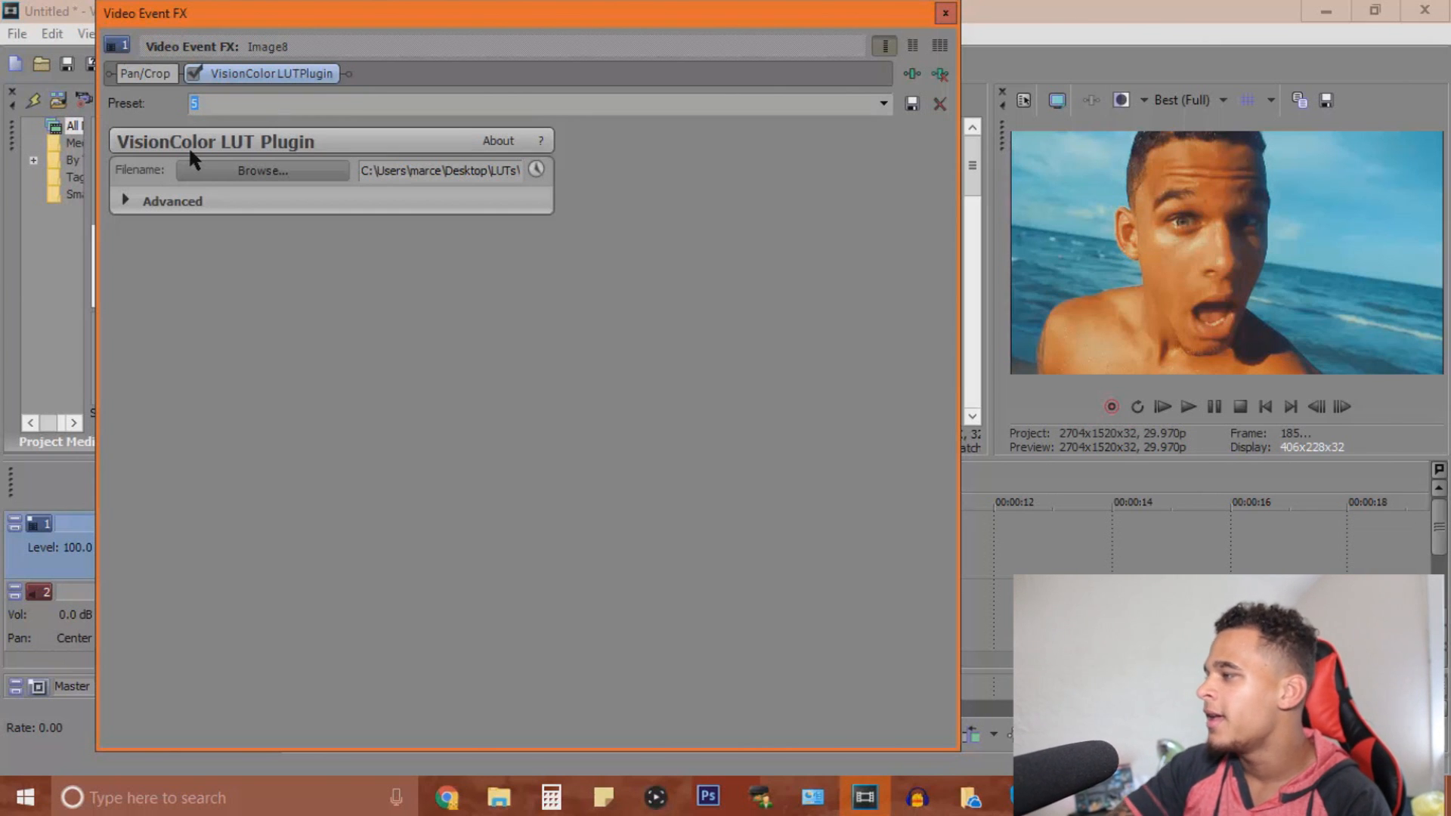